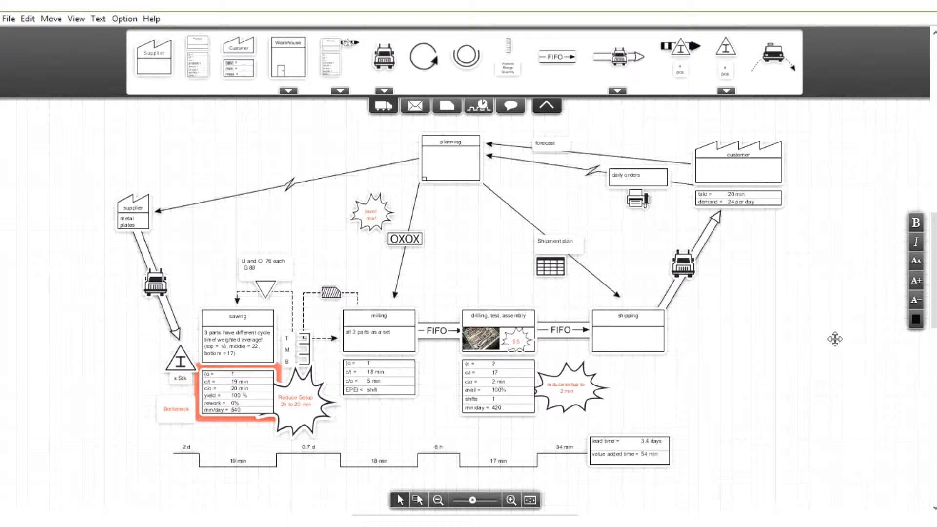
mouse_move(837, 305)
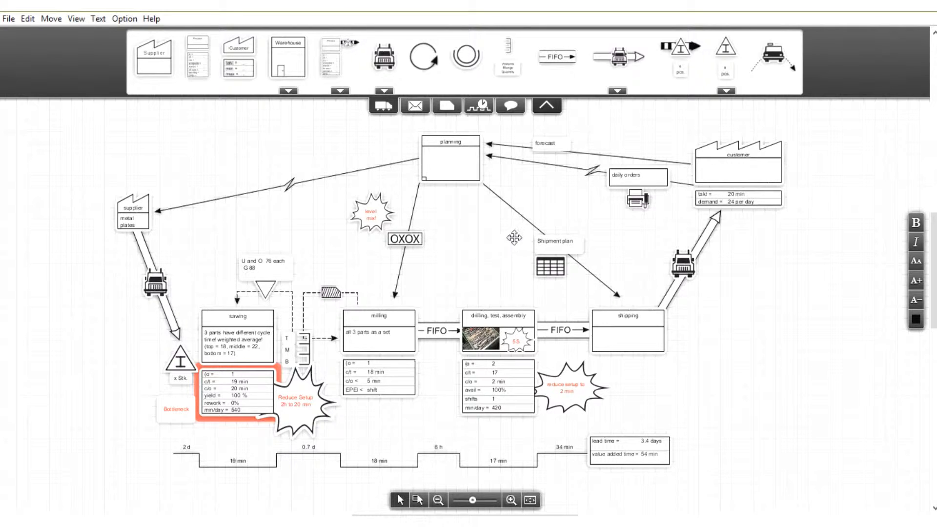
mouse_move(491, 250)
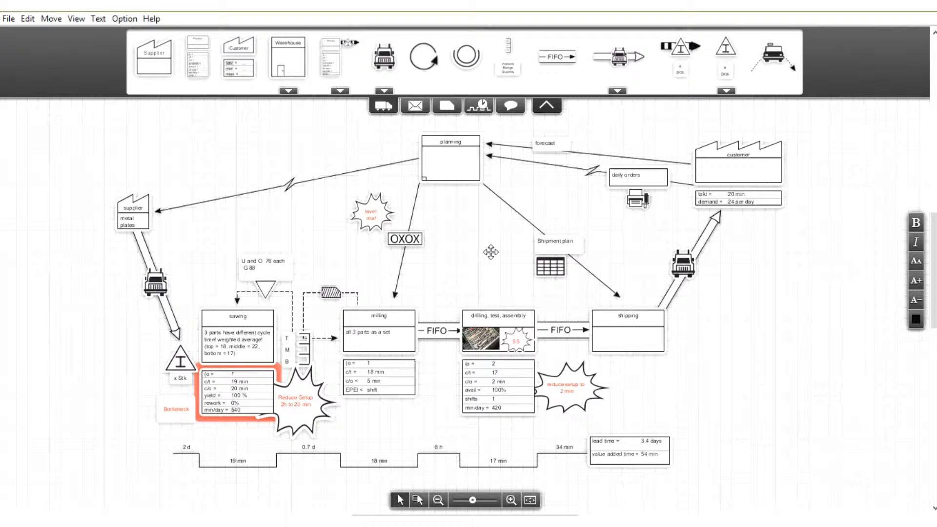
mouse_move(498, 246)
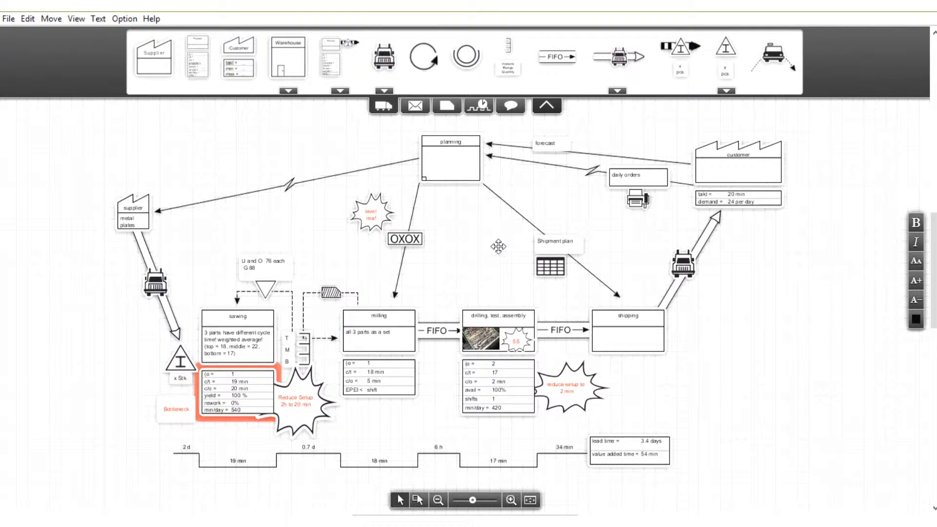
mouse_move(483, 248)
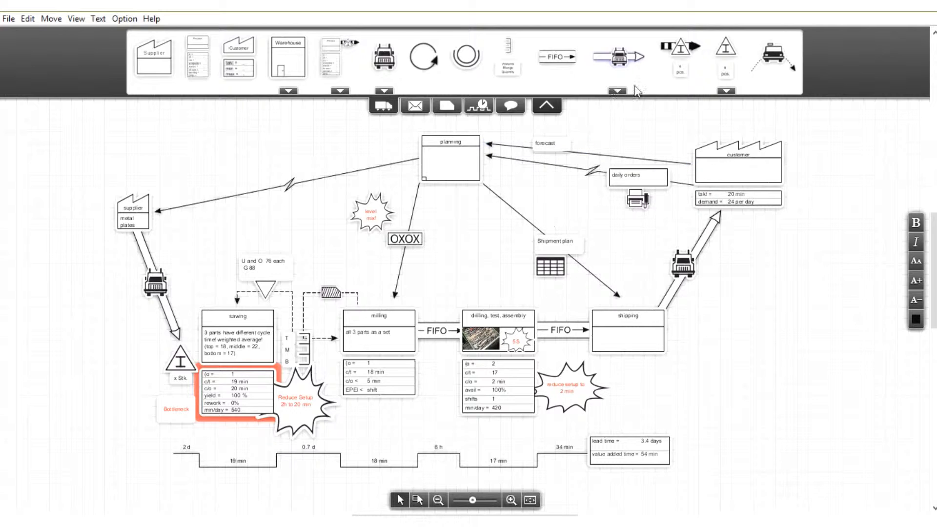
mouse_move(490, 82)
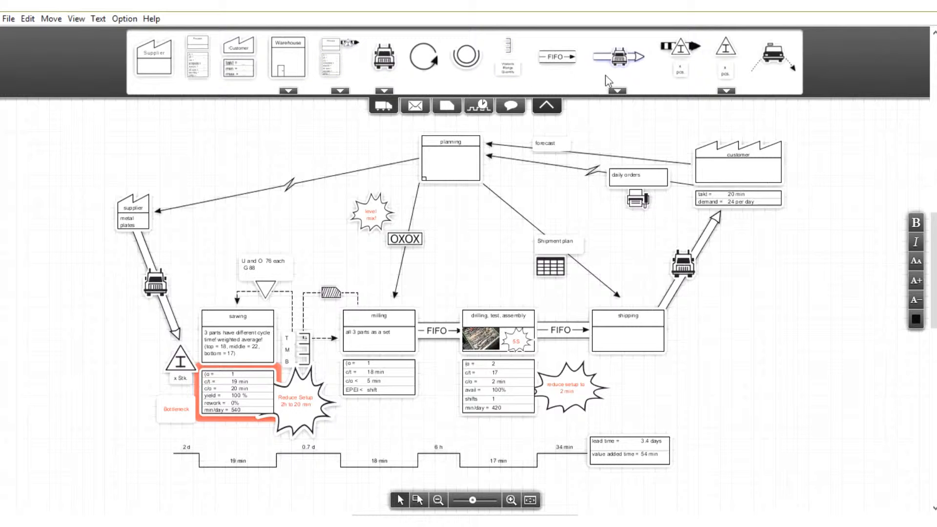
Step: Browse process and transport symbol variants, then show information-flow symbols and load-levelling variants
left_click(287, 92)
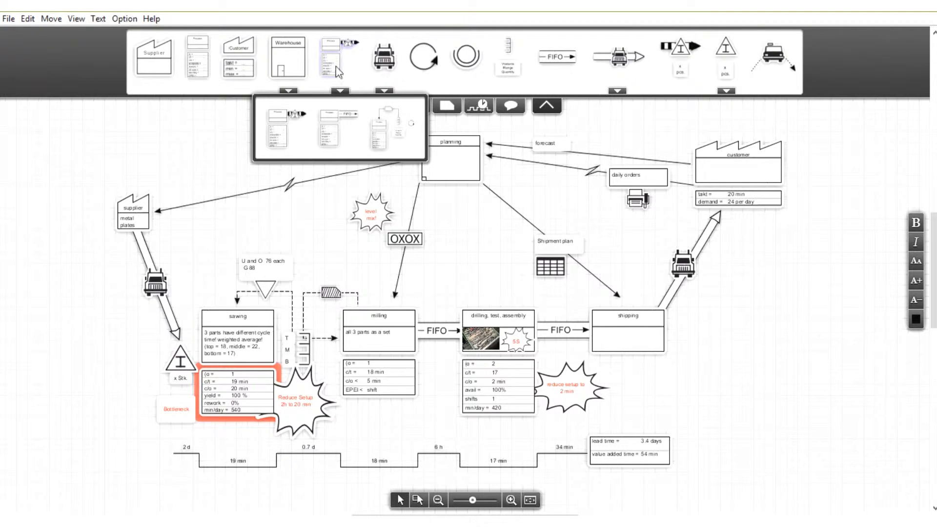
left_click(339, 92)
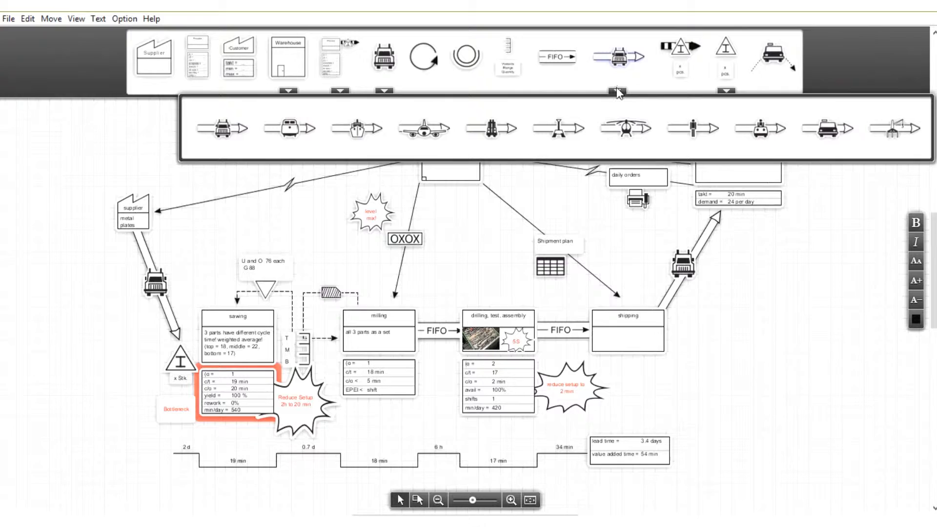
mouse_move(617, 100)
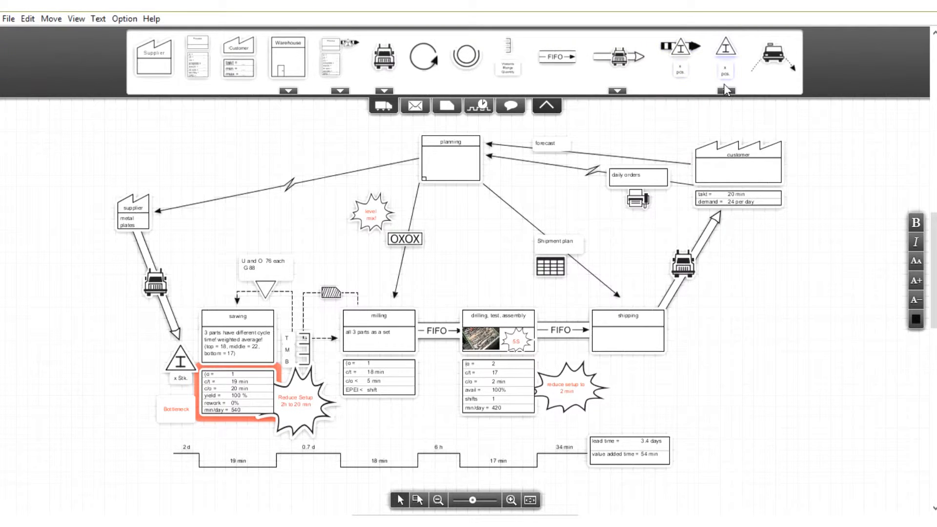
left_click(414, 106)
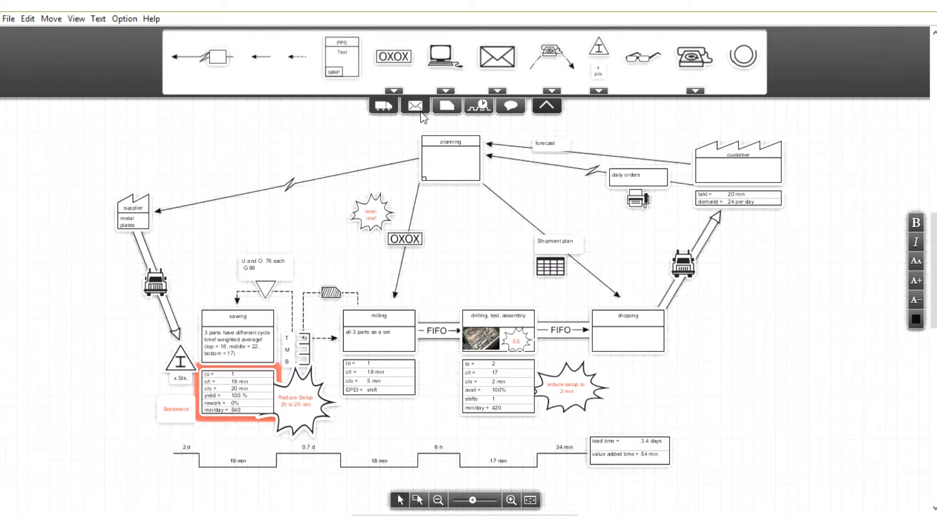
left_click(392, 57)
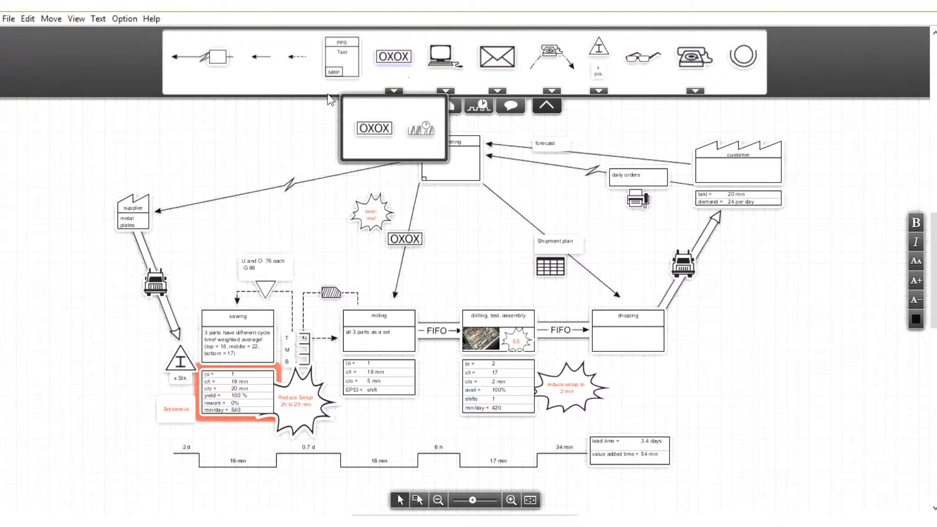
Step: Collapse the symbol palette so the full value stream map fills the workspace
left_click(546, 106)
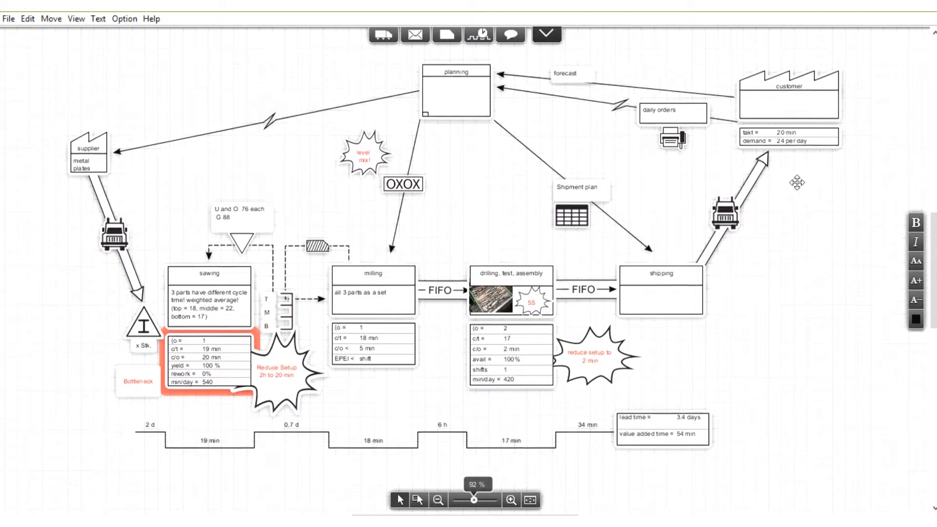
mouse_move(822, 218)
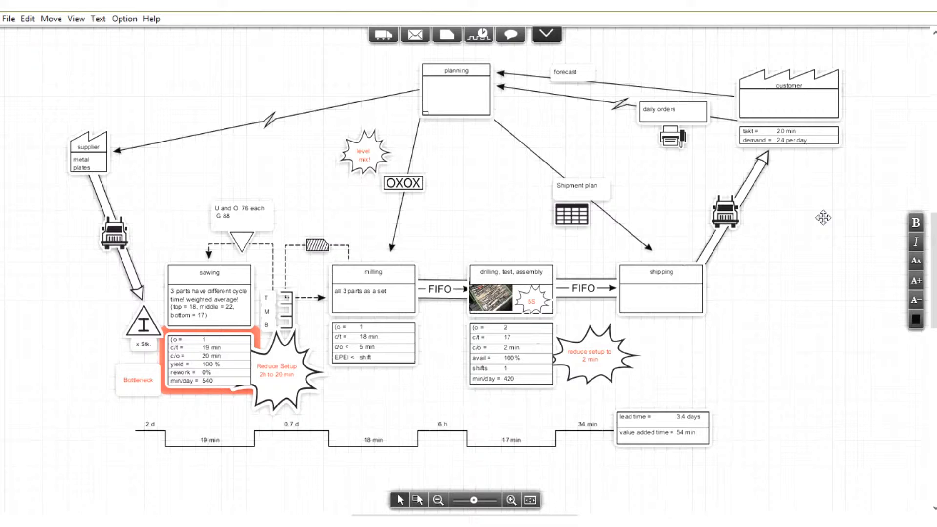
mouse_move(596, 156)
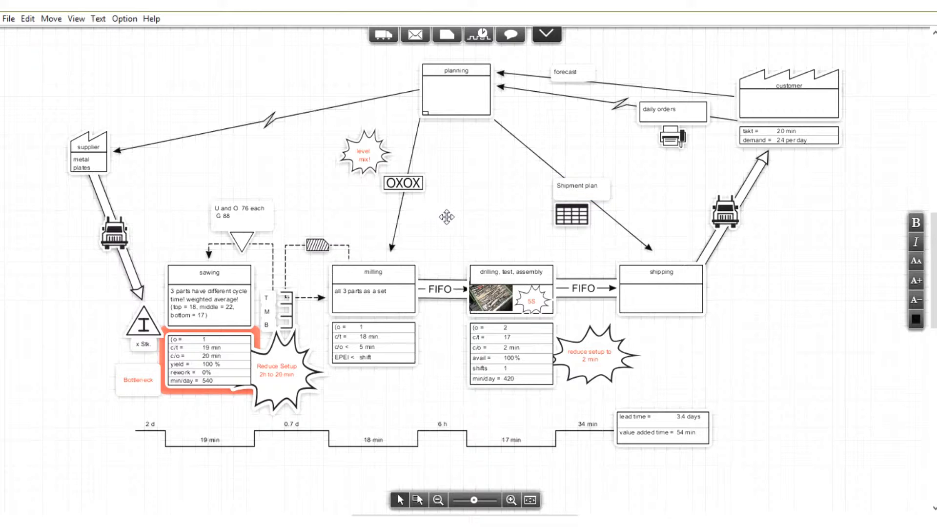
mouse_move(447, 165)
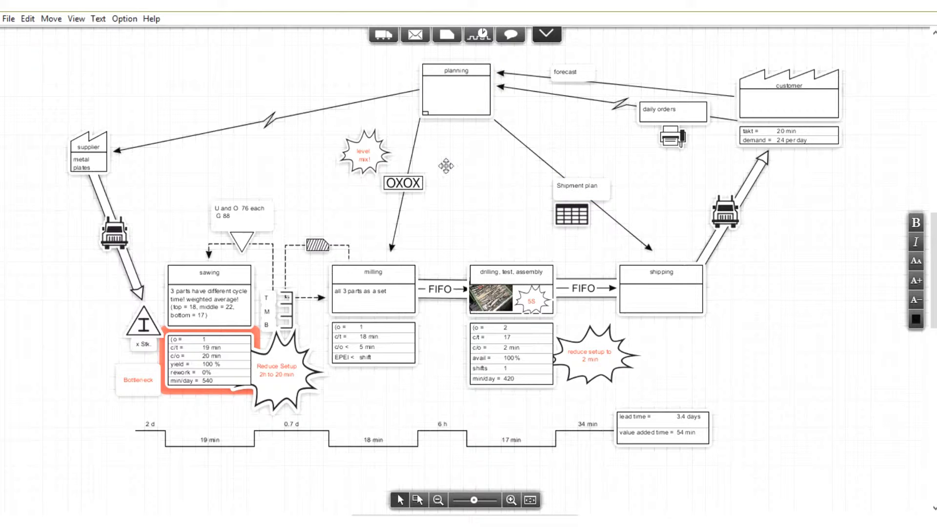
mouse_move(437, 179)
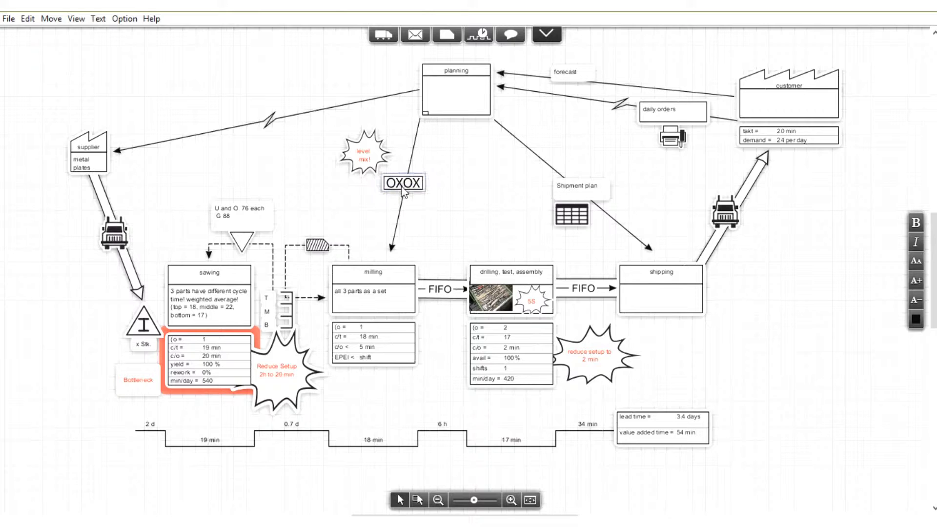
mouse_move(470, 174)
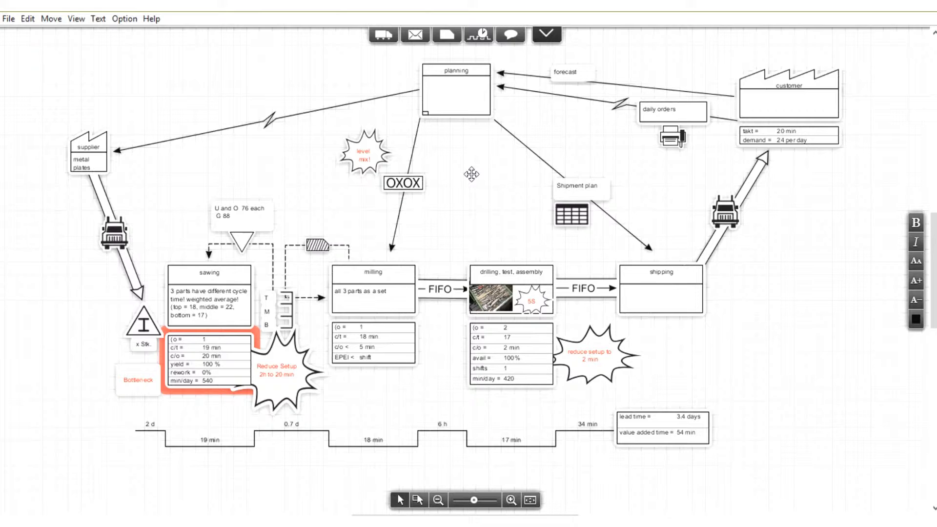
mouse_move(482, 166)
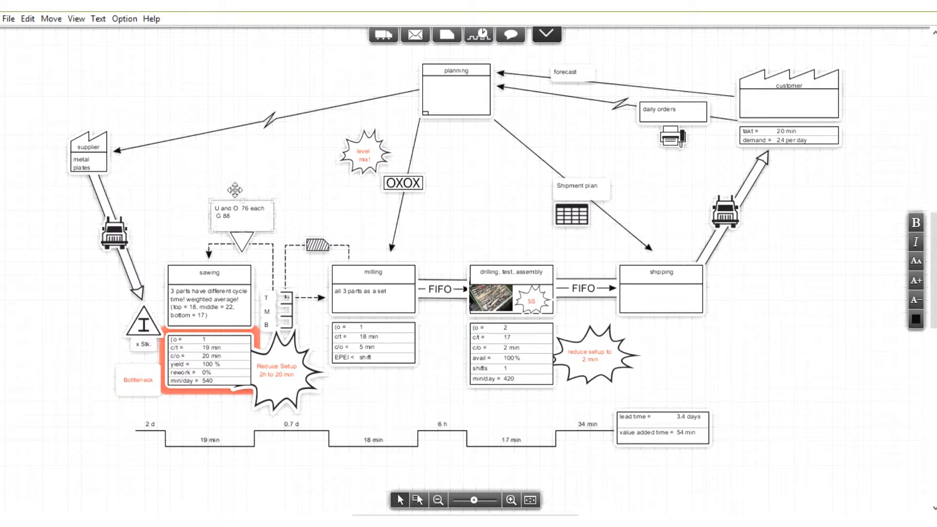
left_click(241, 211)
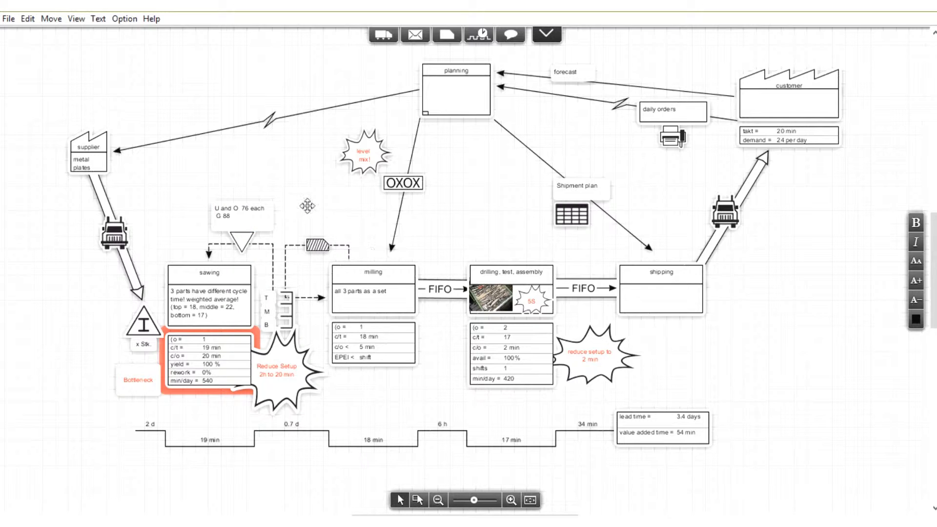
mouse_move(458, 248)
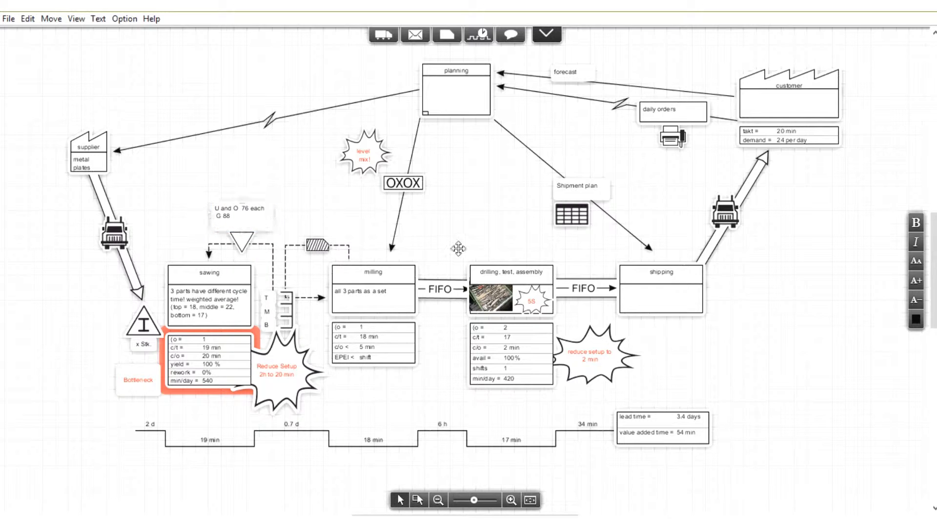
mouse_move(442, 226)
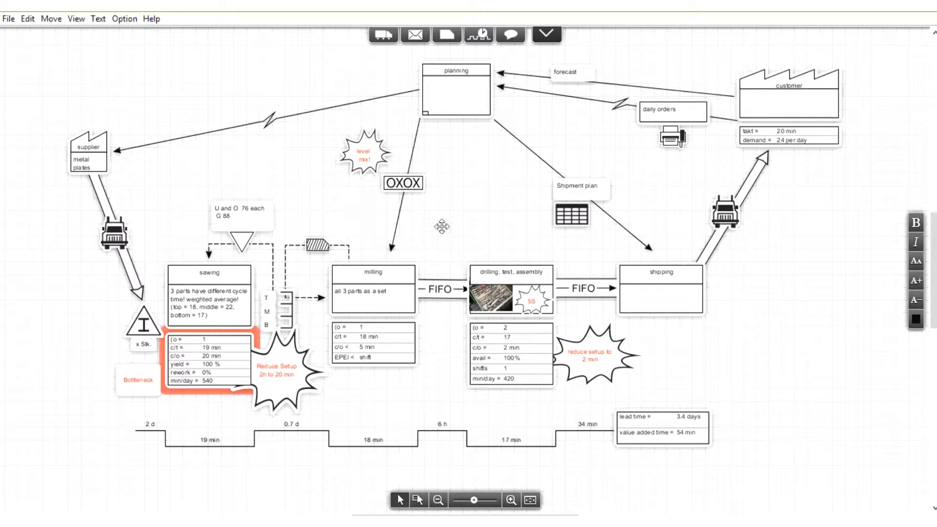
mouse_move(492, 218)
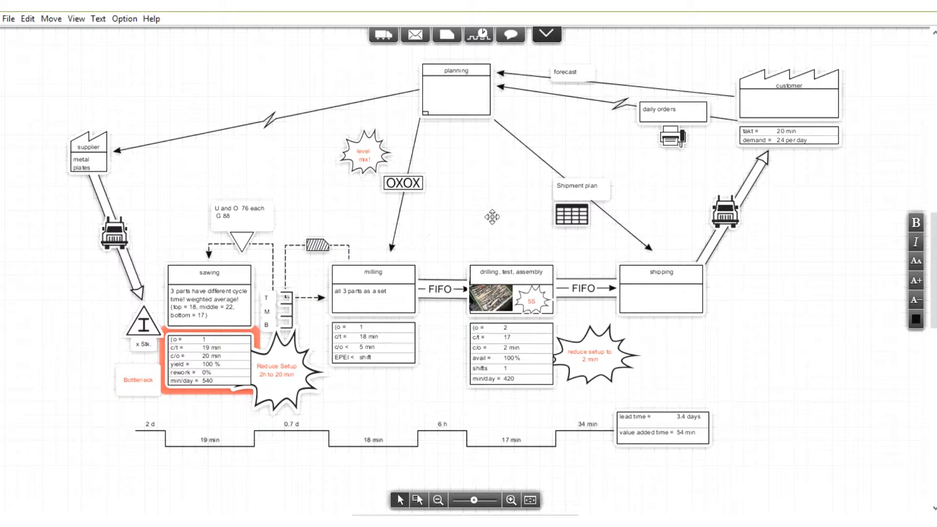
mouse_move(625, 193)
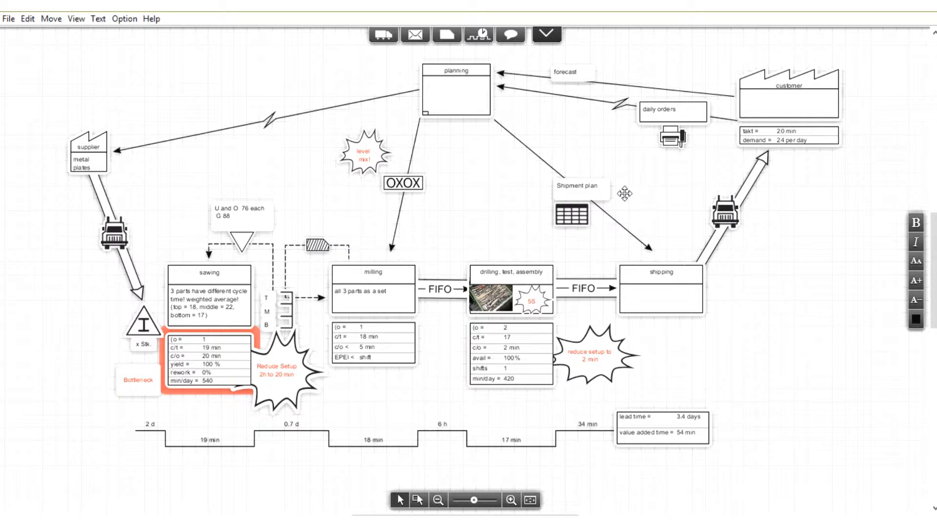
mouse_move(515, 202)
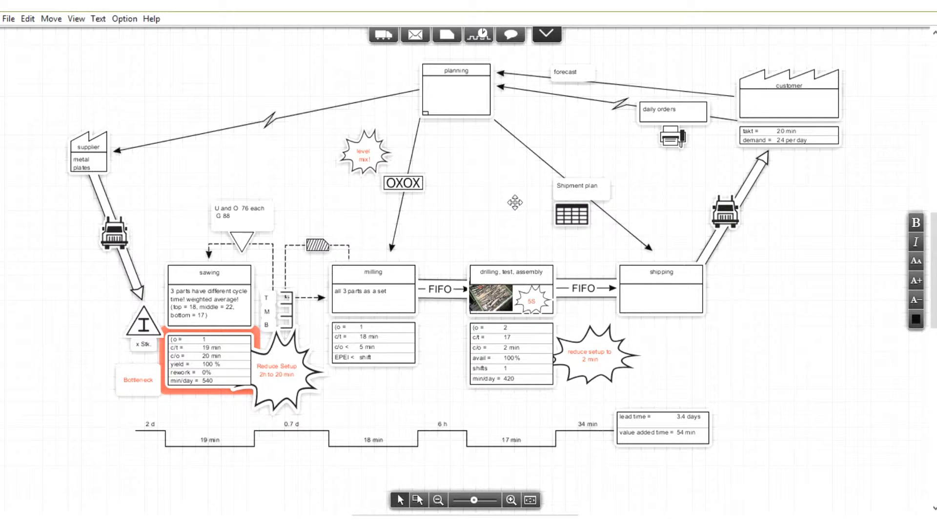
mouse_move(496, 214)
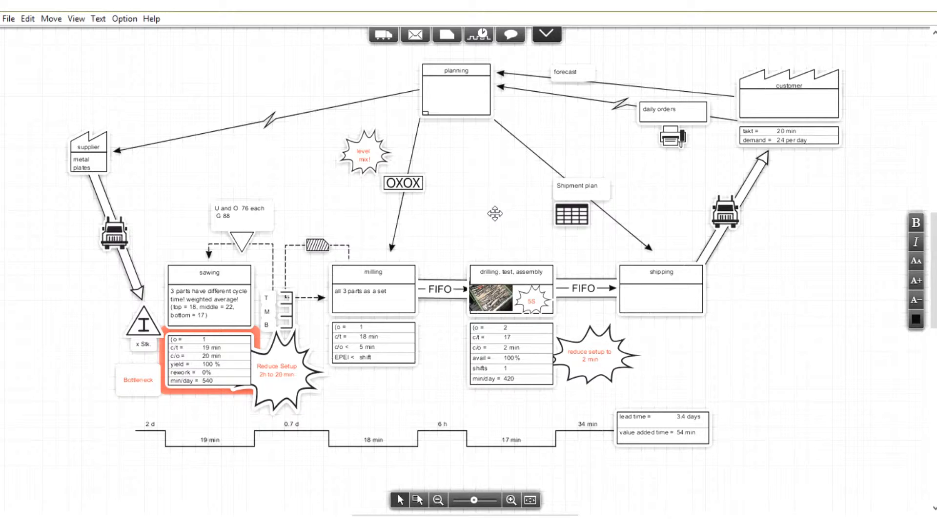
mouse_move(474, 204)
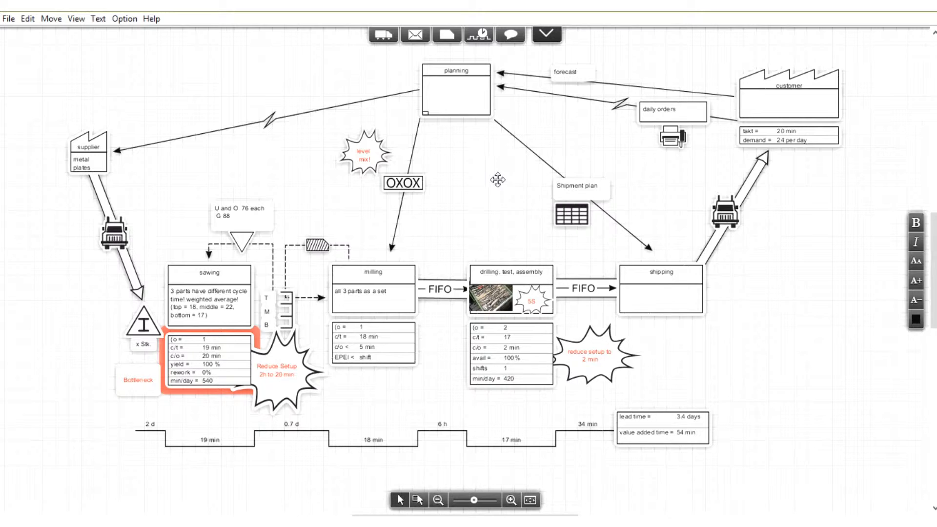
mouse_move(493, 184)
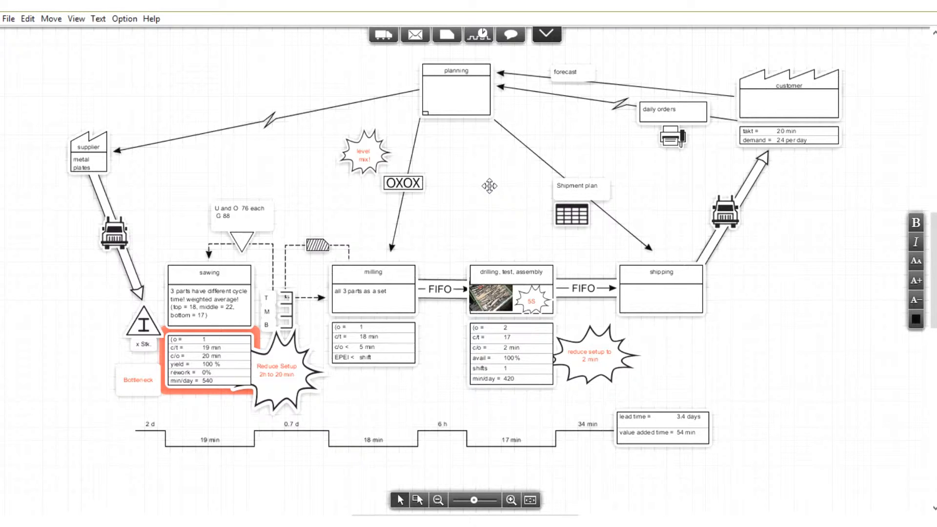
mouse_move(483, 180)
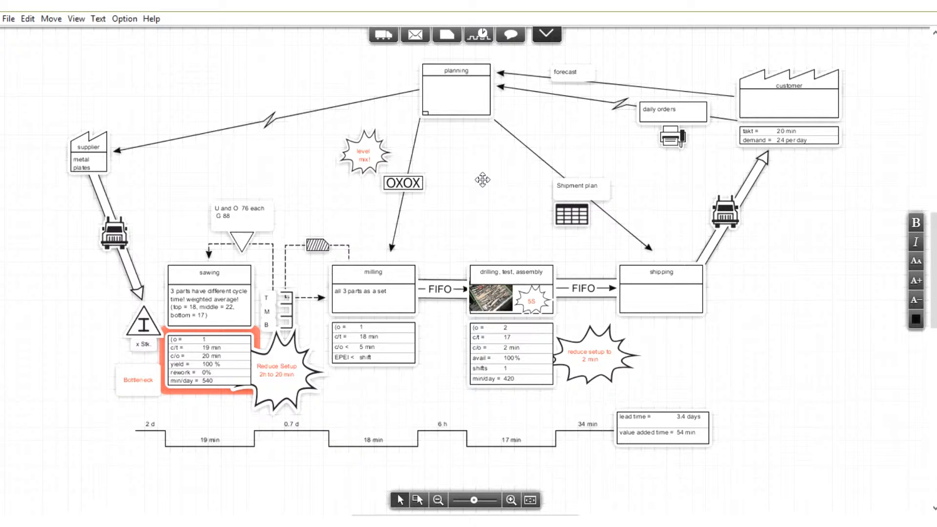
mouse_move(462, 178)
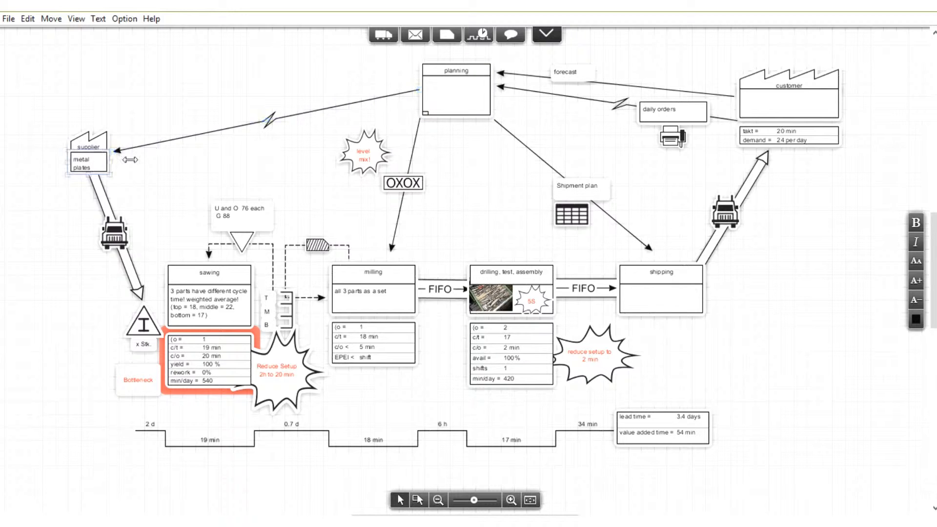
mouse_move(226, 156)
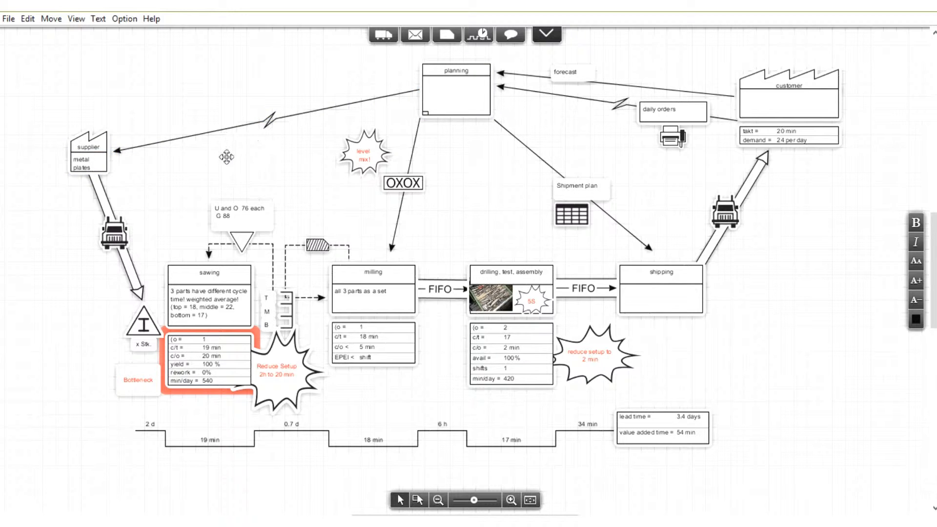
mouse_move(63, 261)
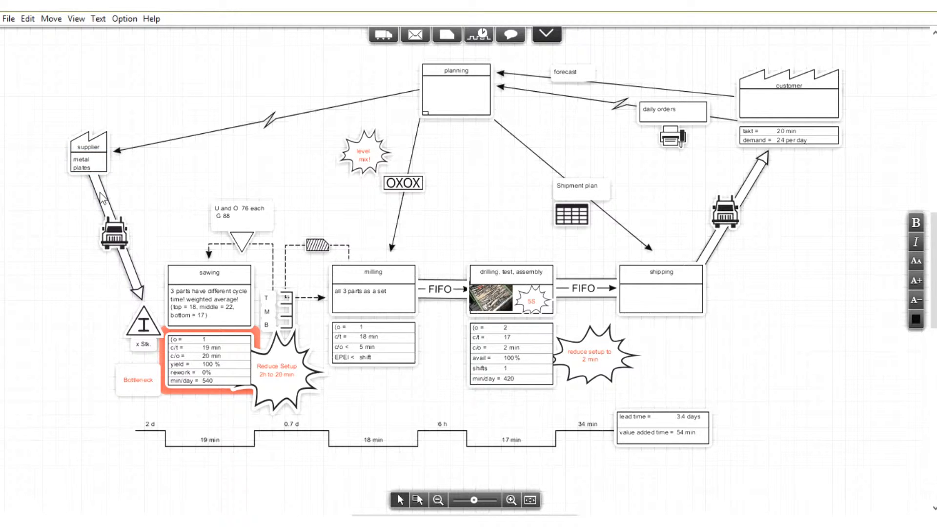
left_click(113, 232)
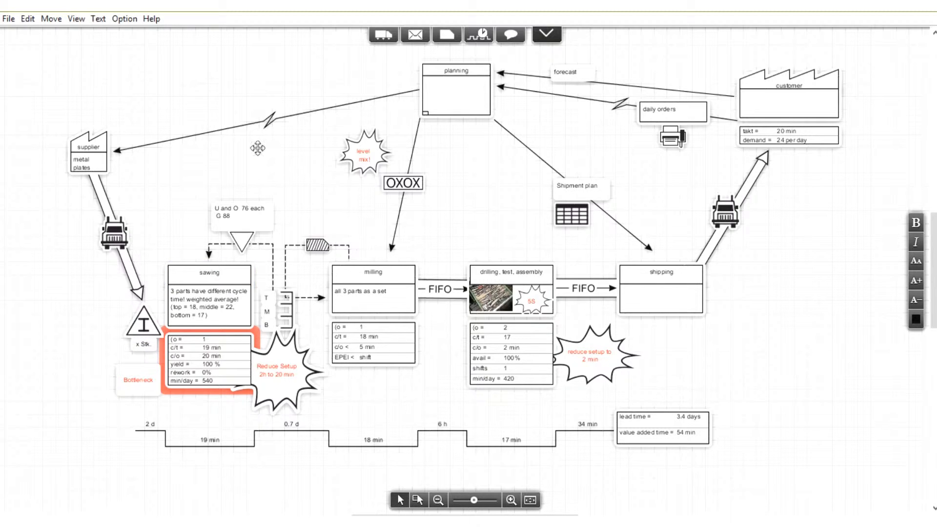
mouse_move(129, 244)
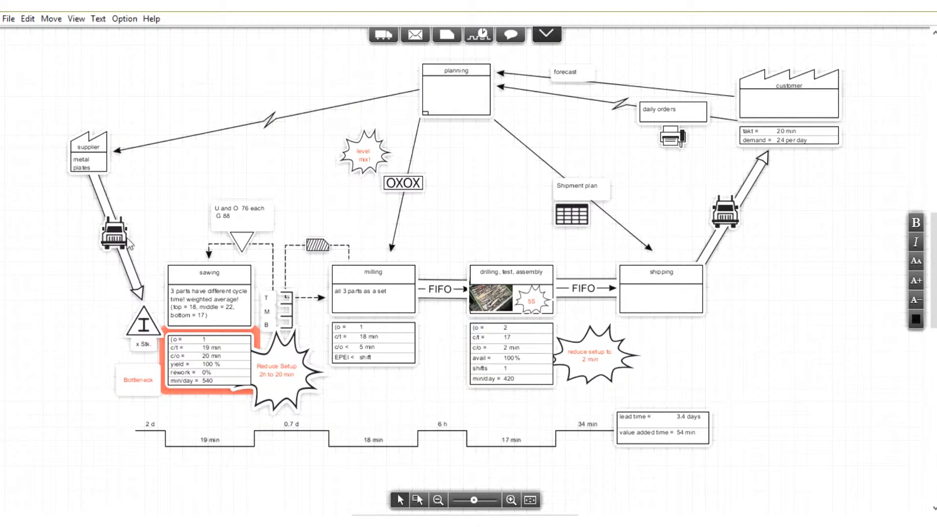
left_click(209, 272)
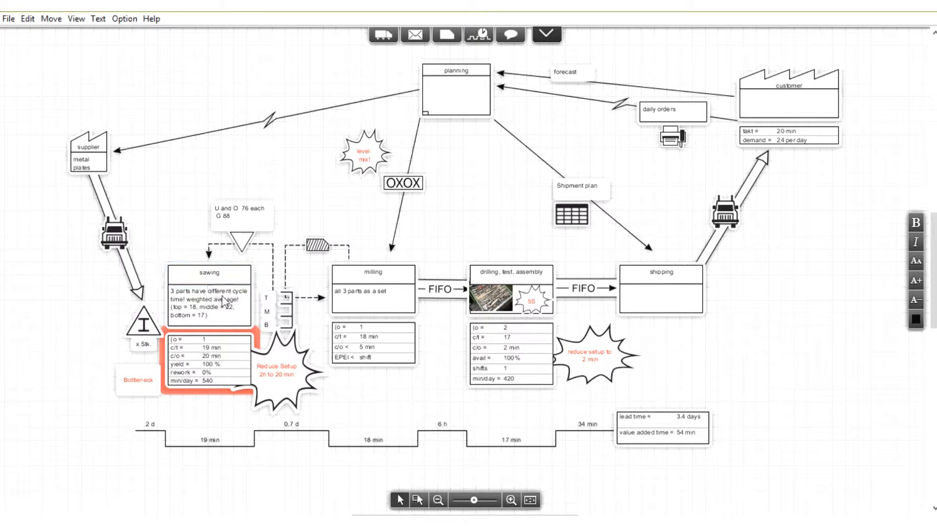
left_click(209, 272)
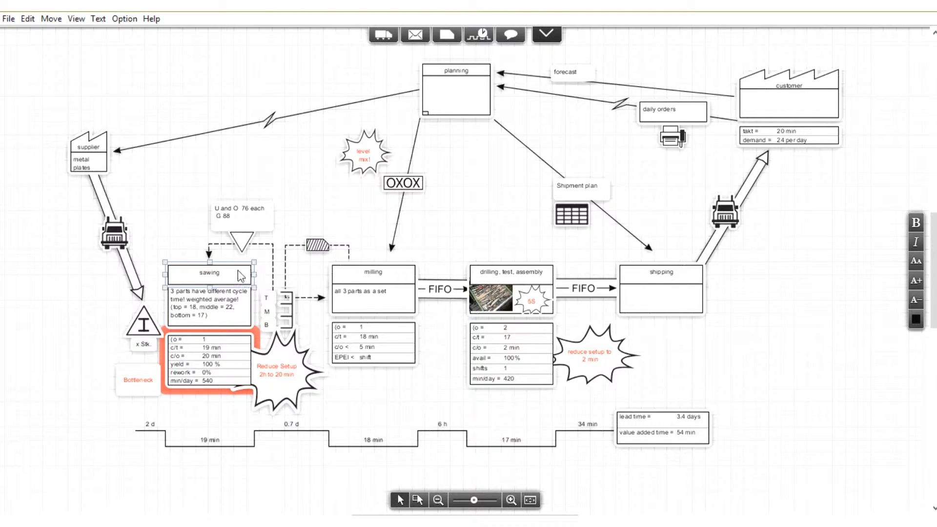
mouse_move(225, 300)
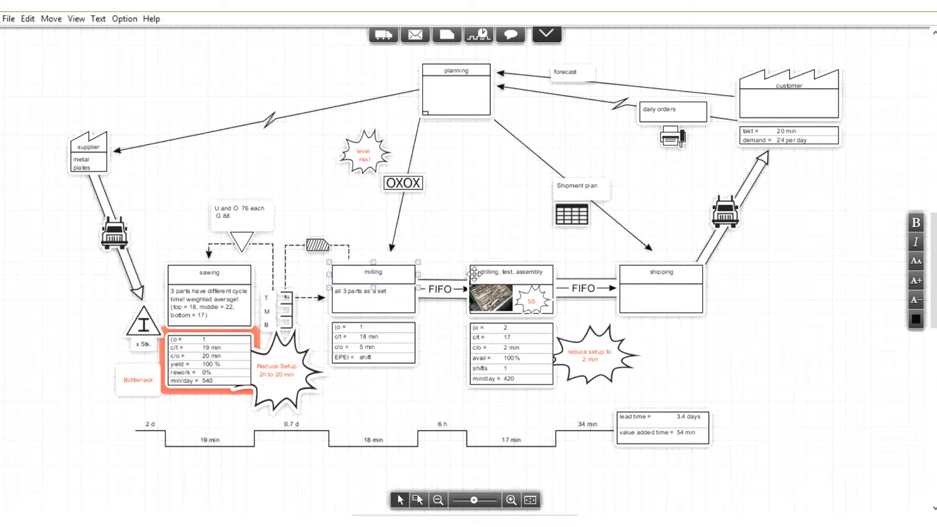
left_click(510, 273)
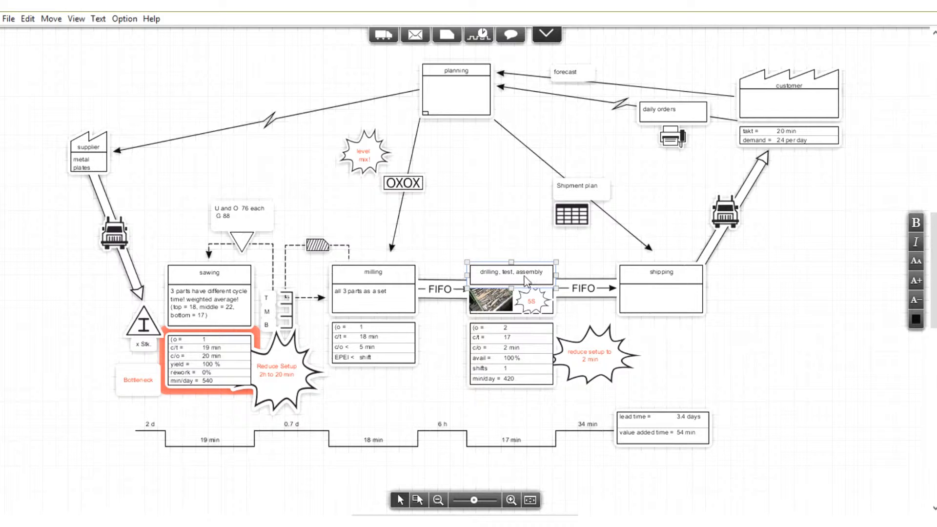
left_click(661, 289)
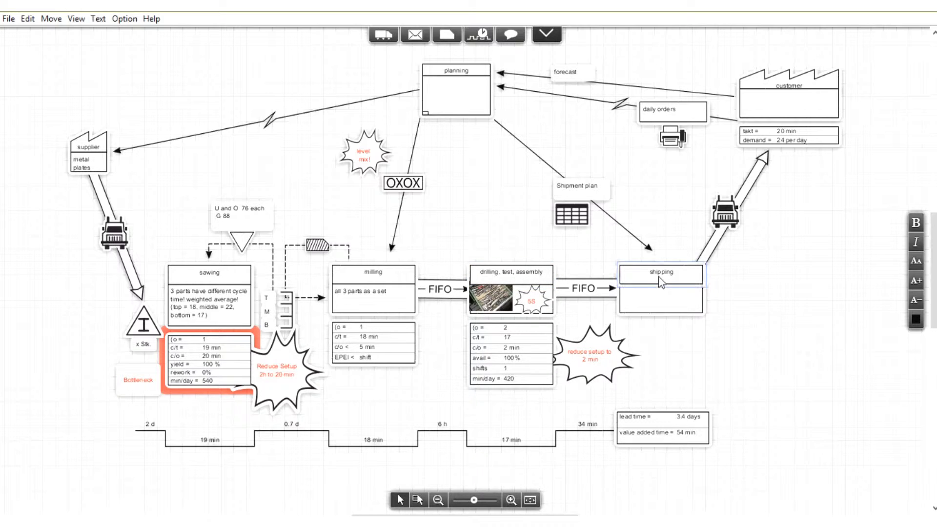
left_click(660, 281)
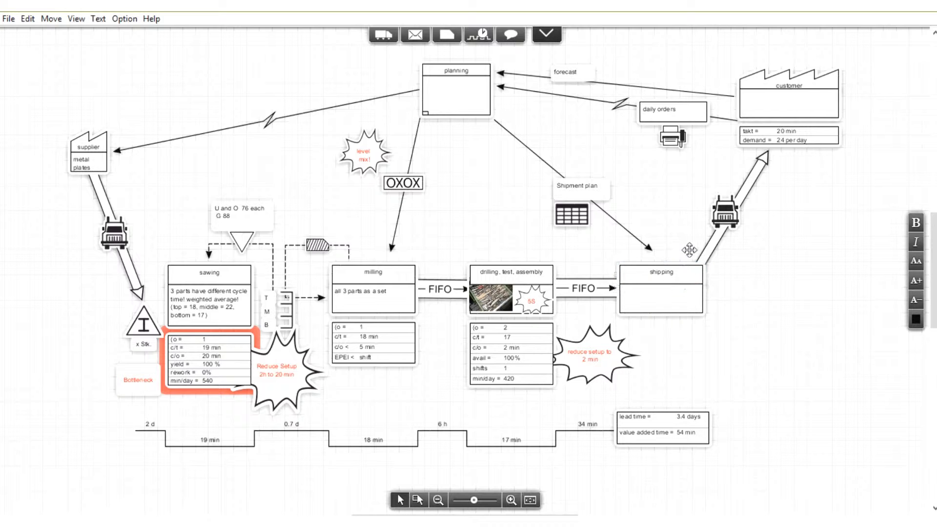
mouse_move(320, 394)
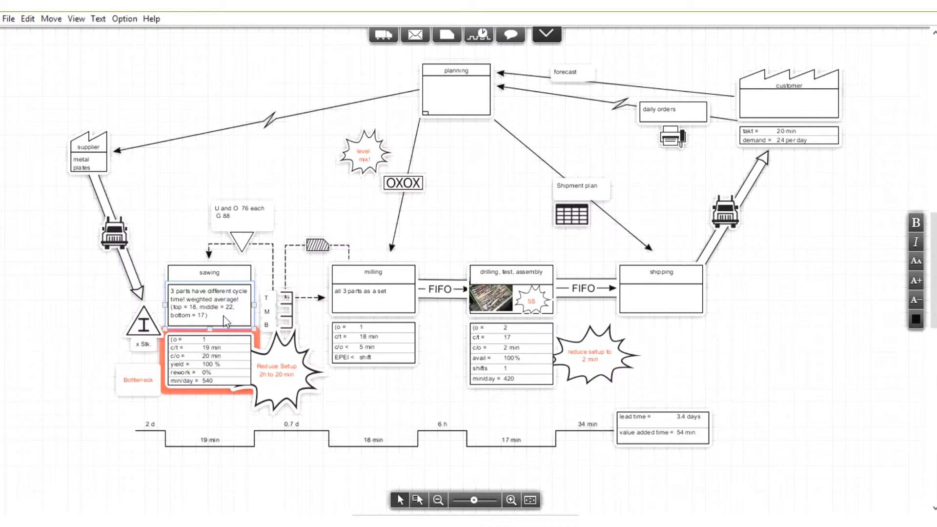
left_click(206, 341)
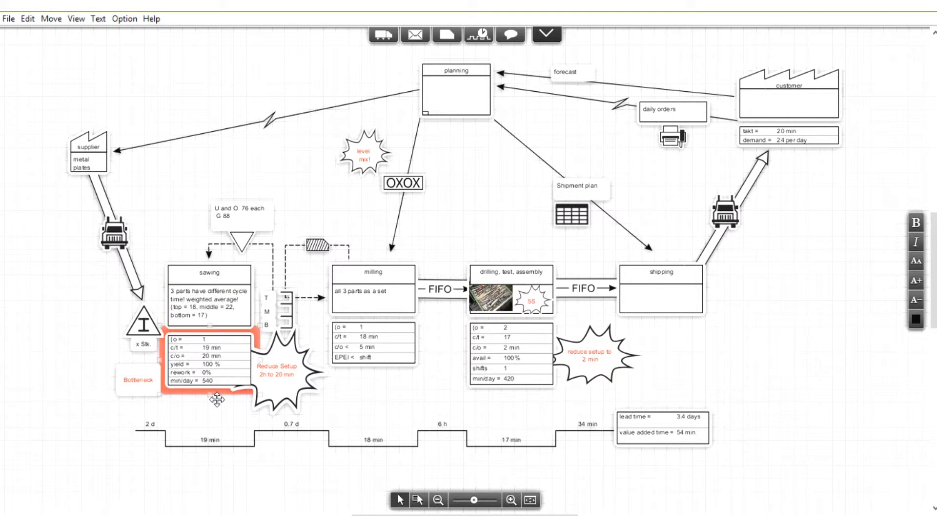
left_click(209, 358)
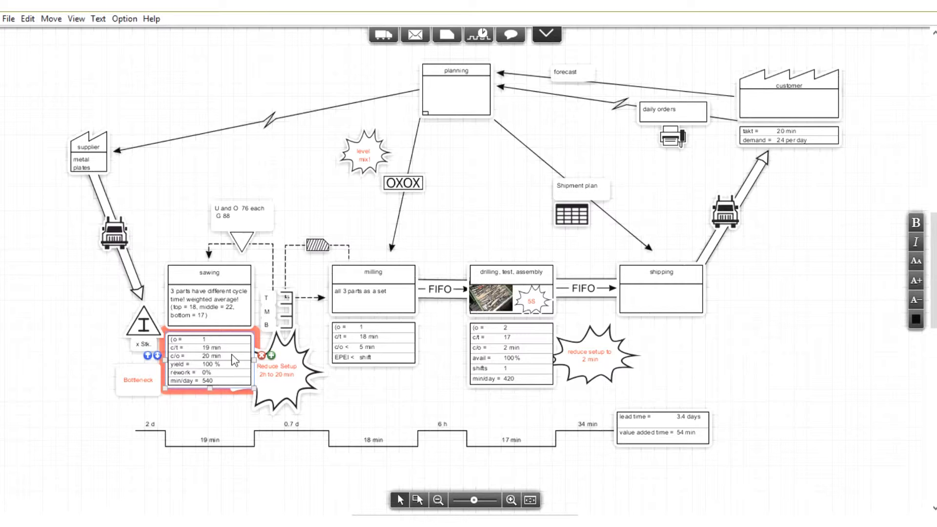
mouse_move(232, 360)
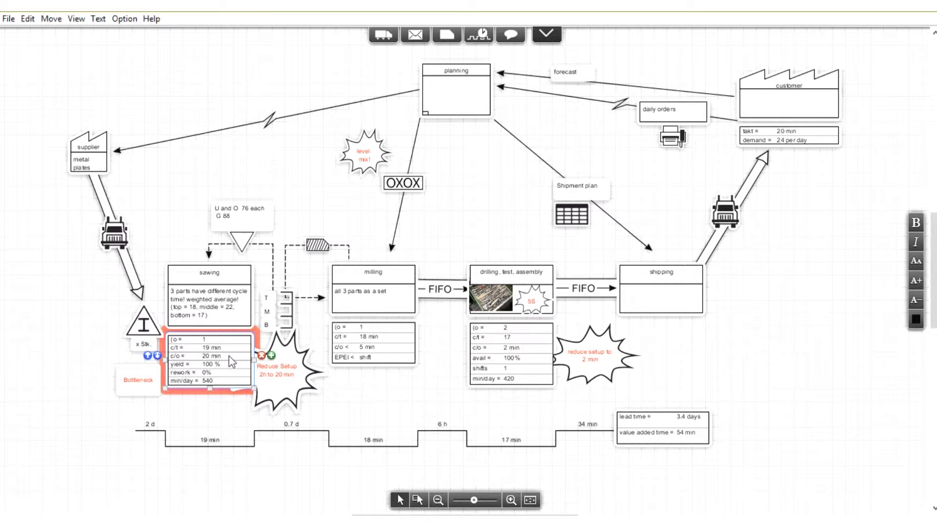
left_click(787, 134)
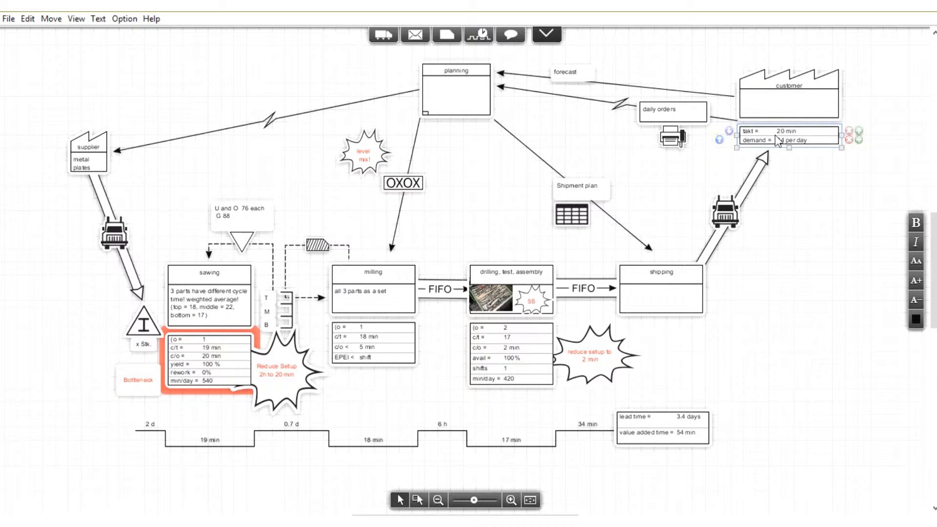
left_click(209, 355)
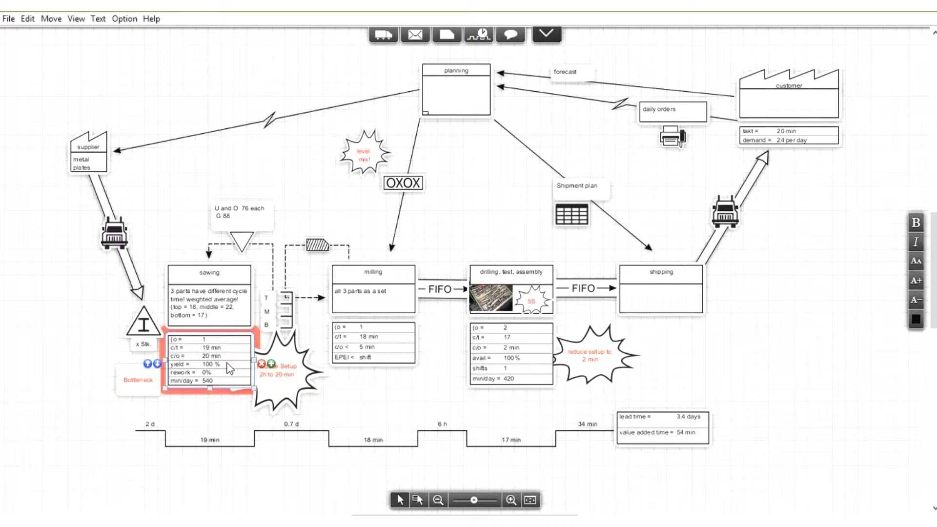
mouse_move(222, 371)
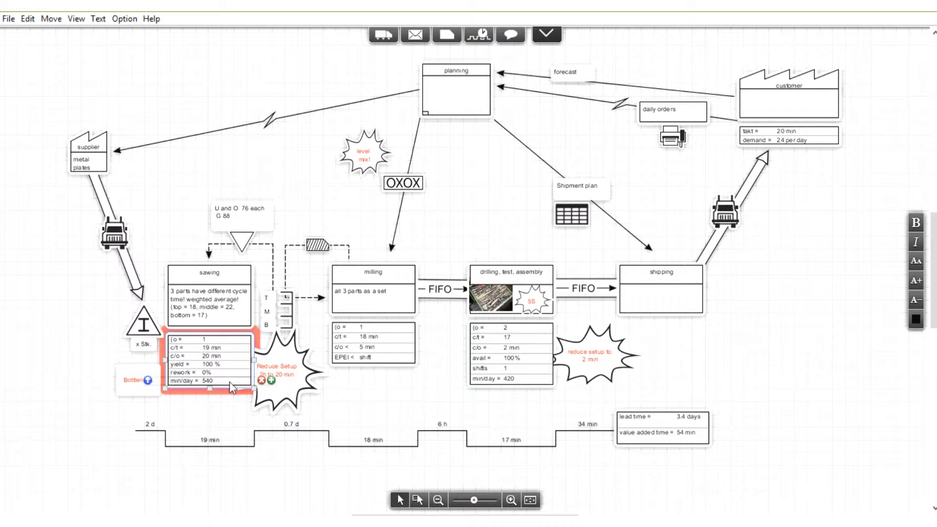
mouse_move(224, 383)
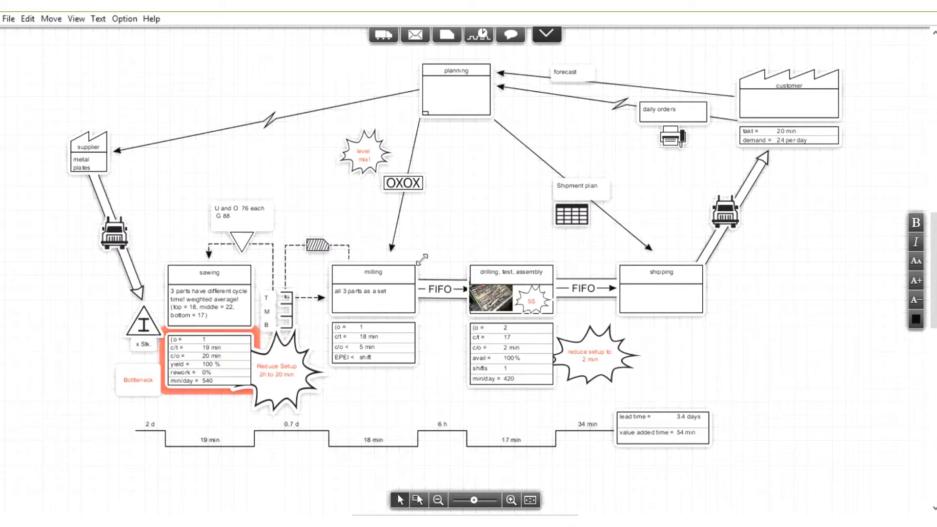
mouse_move(281, 309)
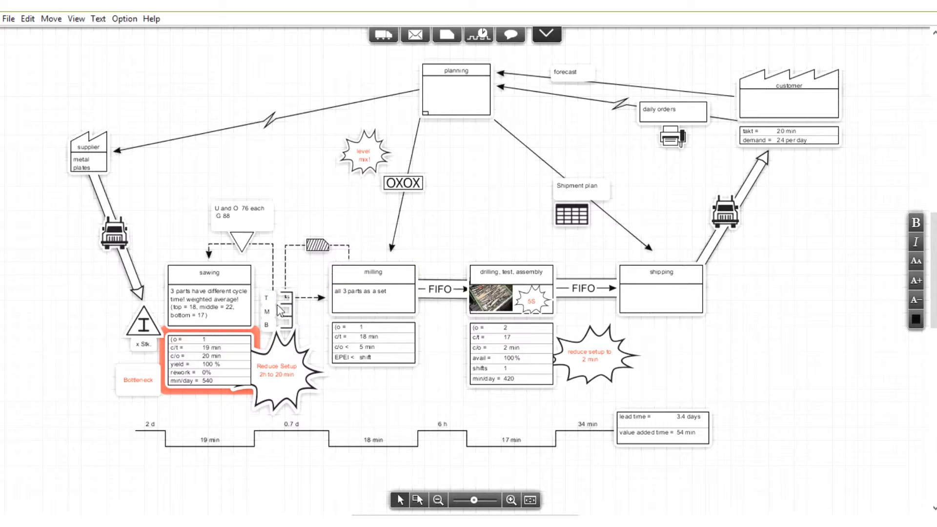
left_click(372, 289)
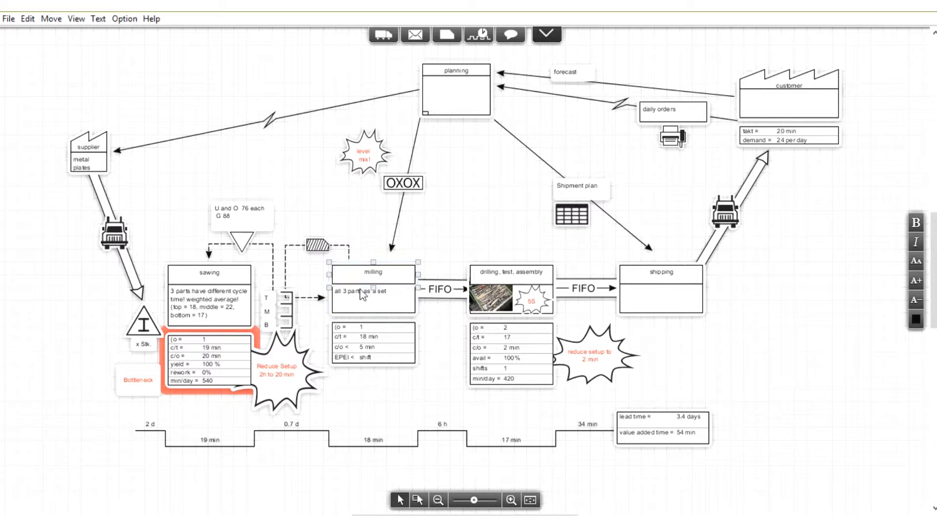
left_click(209, 273)
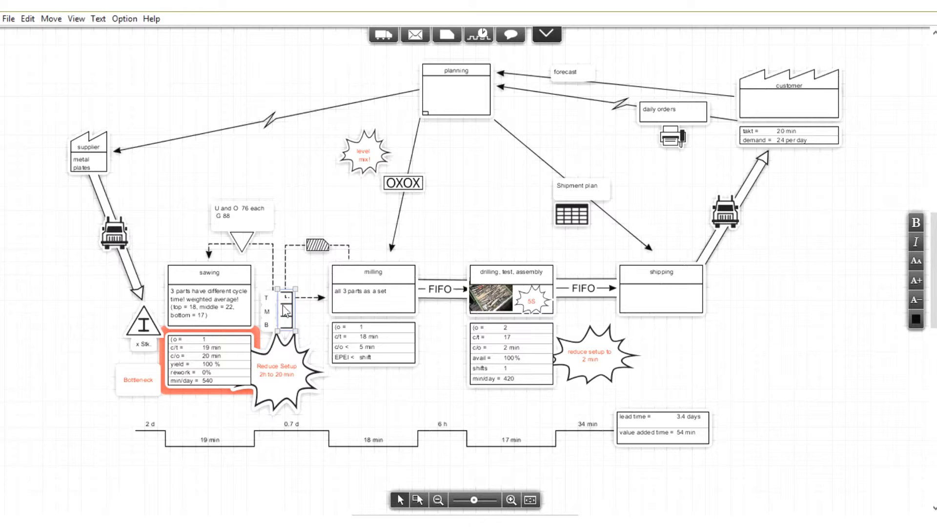
left_click(287, 298)
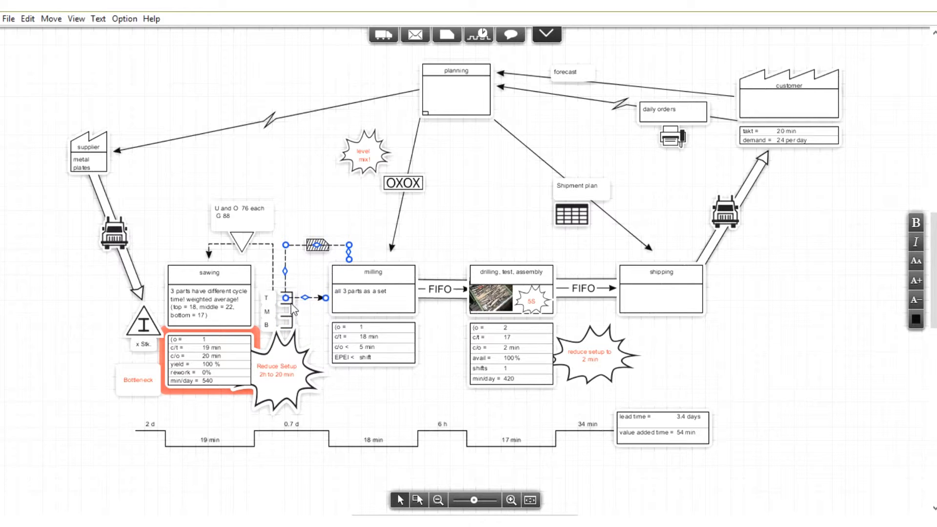
left_click(209, 299)
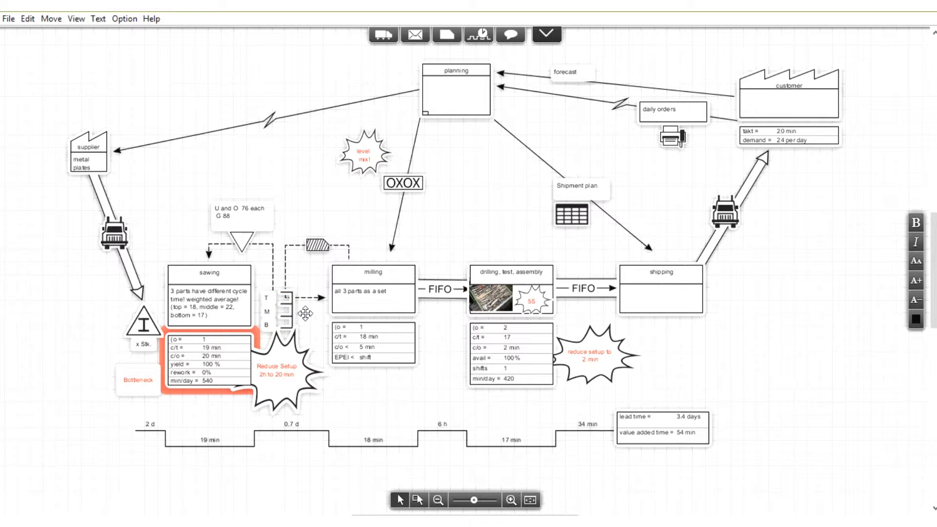
mouse_move(363, 249)
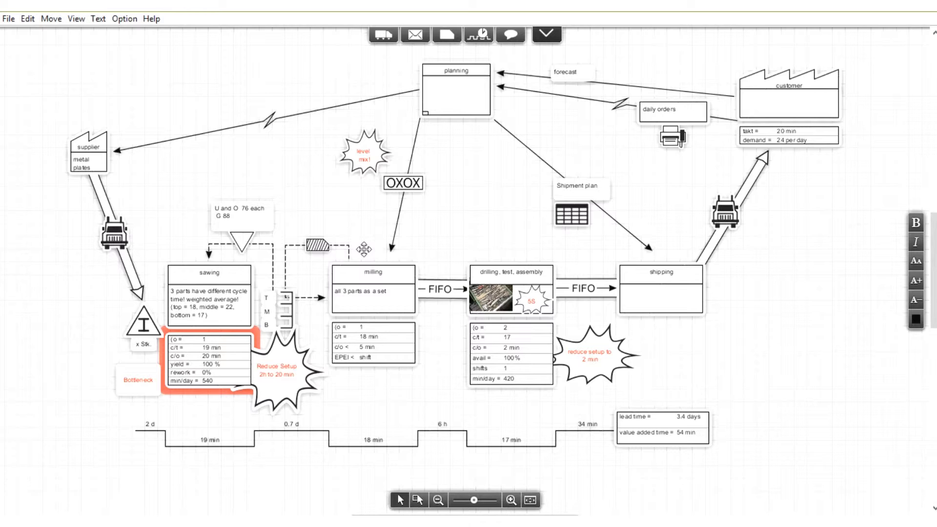
left_click(372, 281)
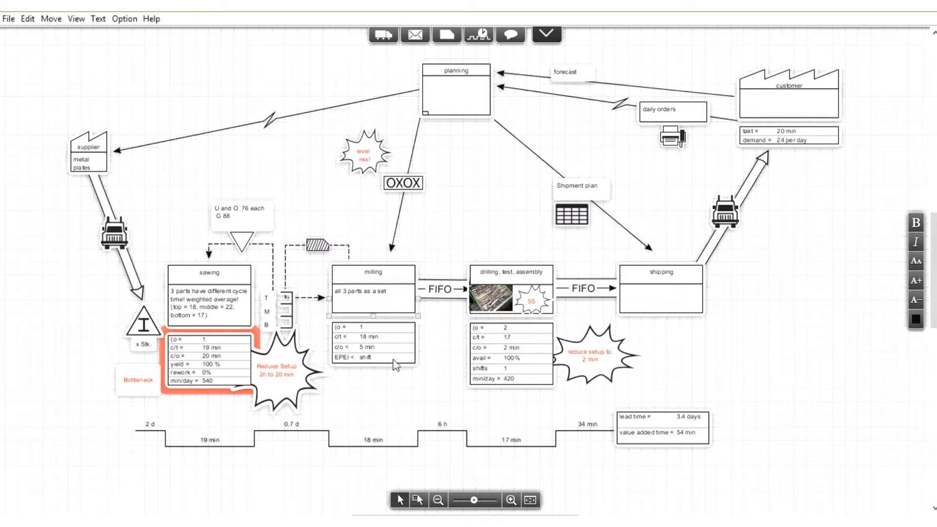
left_click(372, 347)
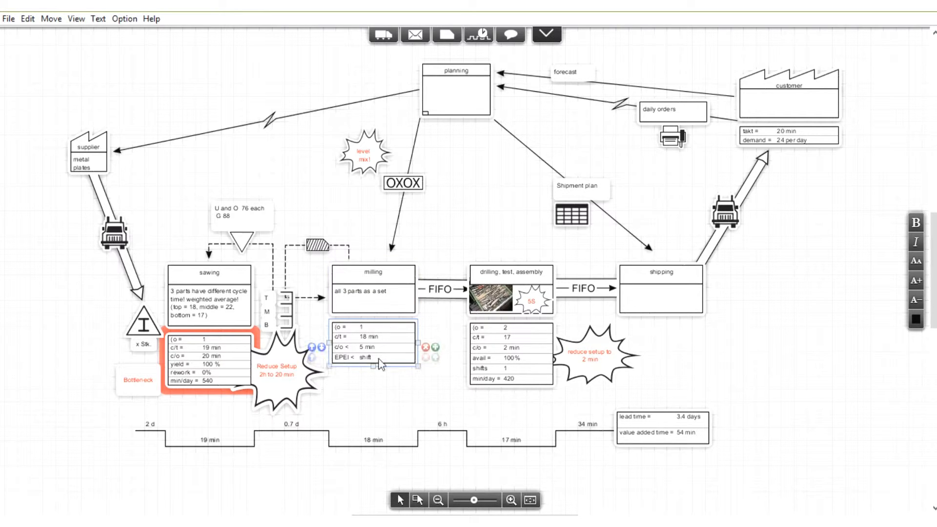
left_click(372, 275)
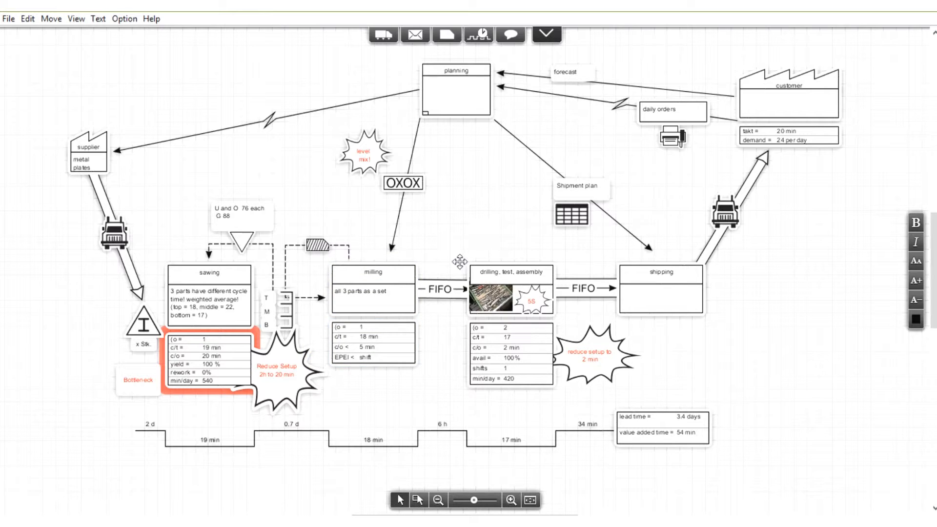
left_click(436, 289)
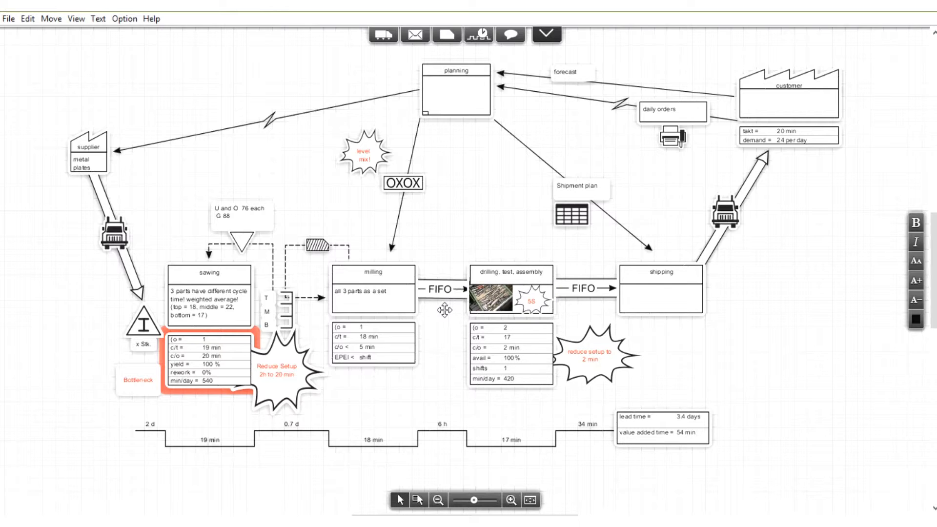
mouse_move(415, 311)
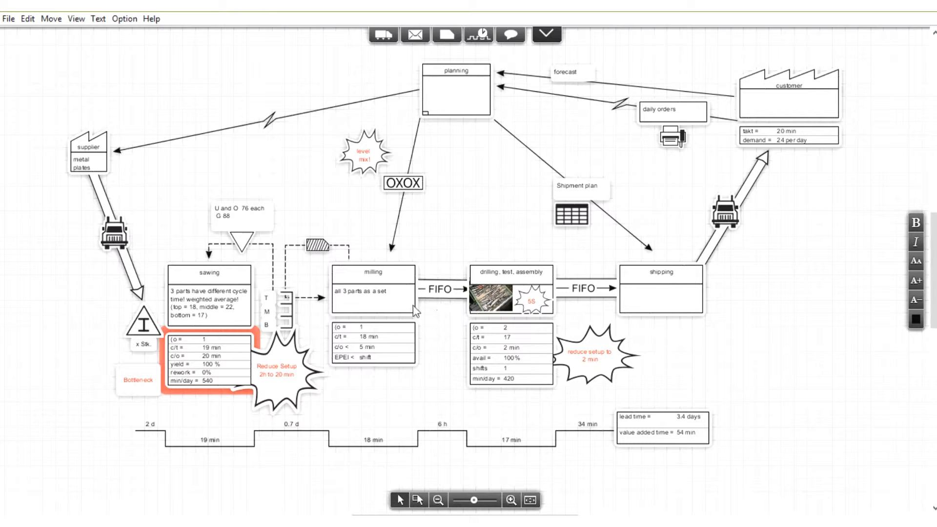
left_click(510, 272)
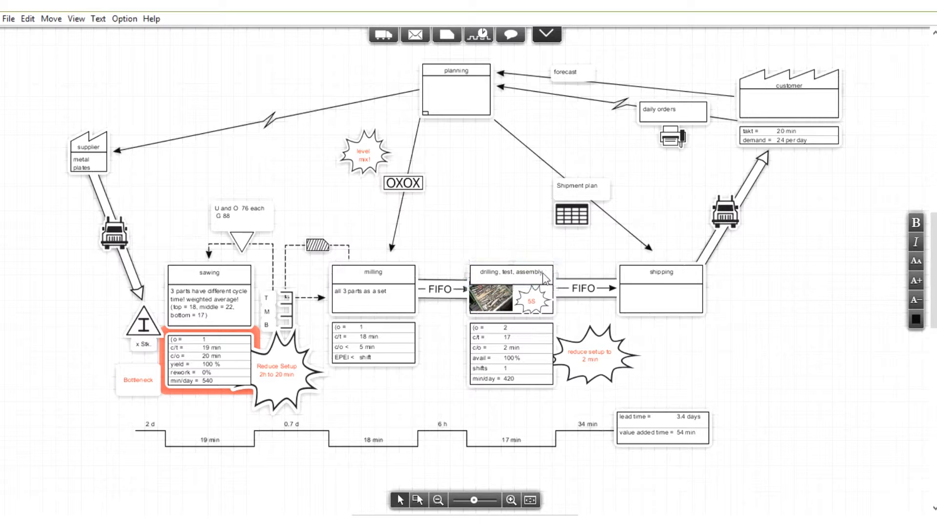
left_click(510, 353)
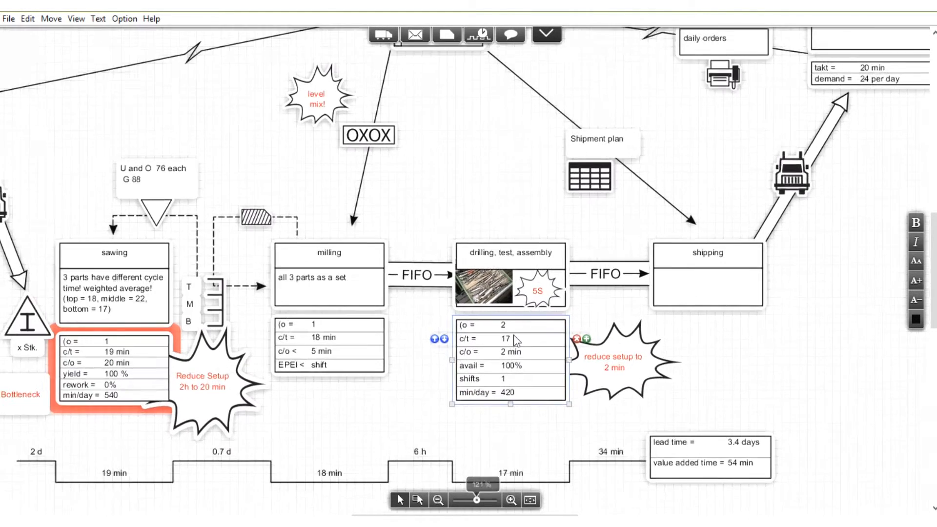
left_click(511, 499)
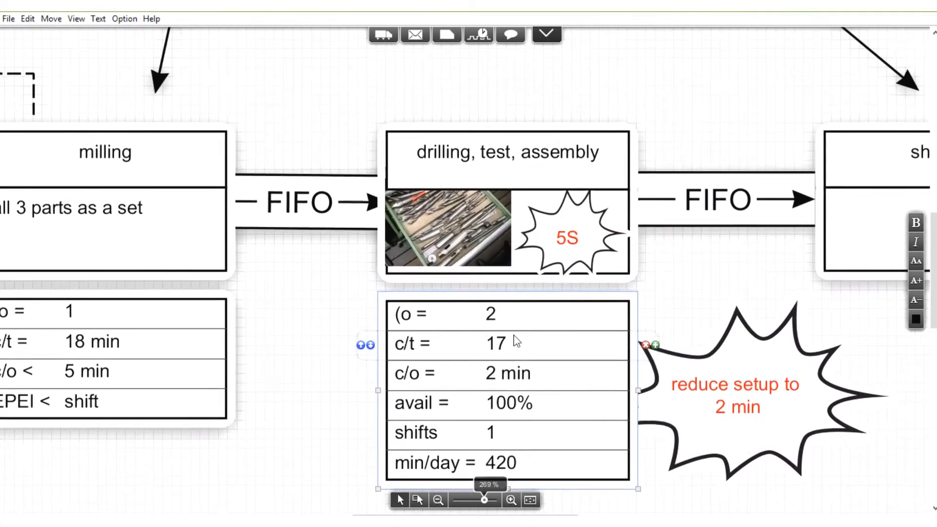
left_click(447, 228)
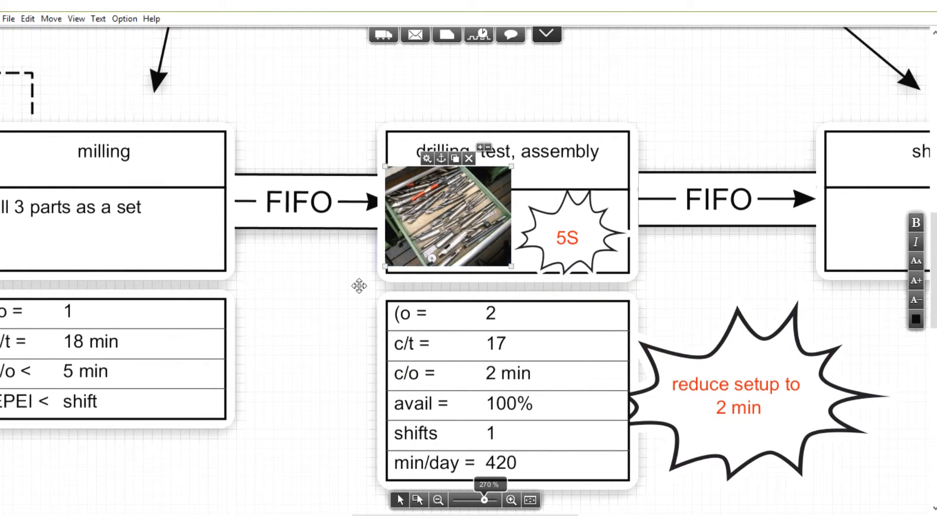
mouse_move(318, 303)
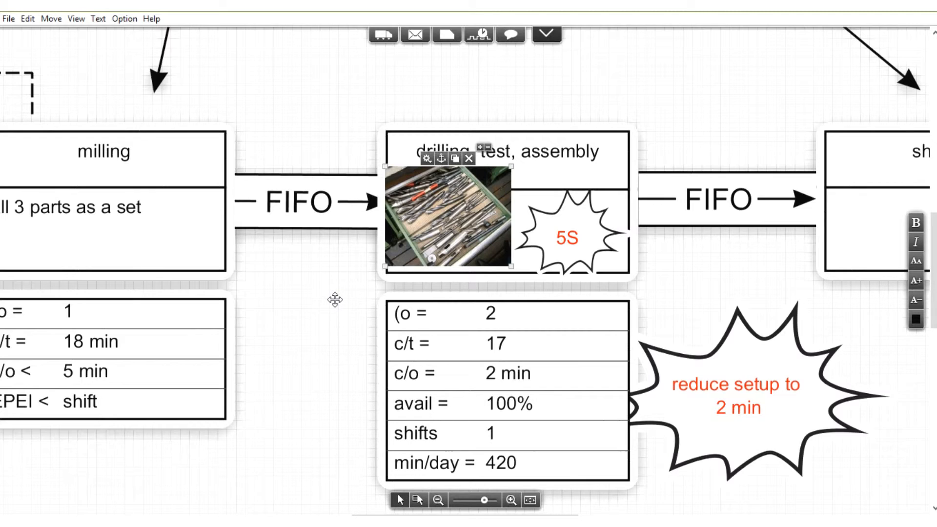
left_click(439, 500)
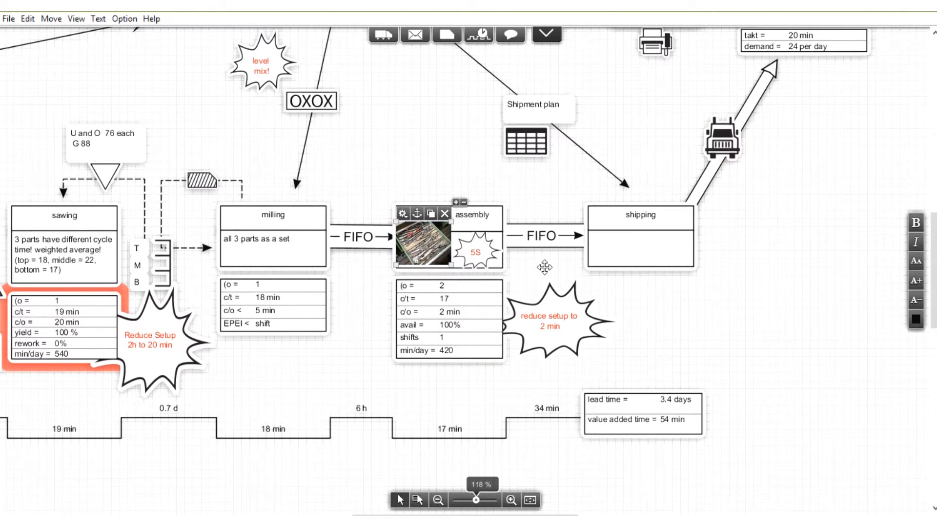
mouse_move(508, 258)
type("drilling, test, ")
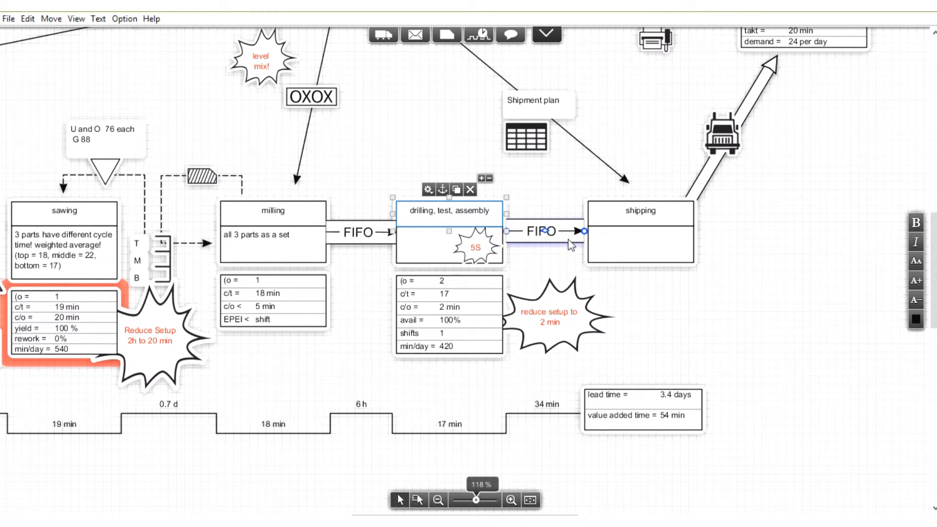
Step: Delete the tool-drawer photo from the drilling, test, assembly process box
left_click(640, 245)
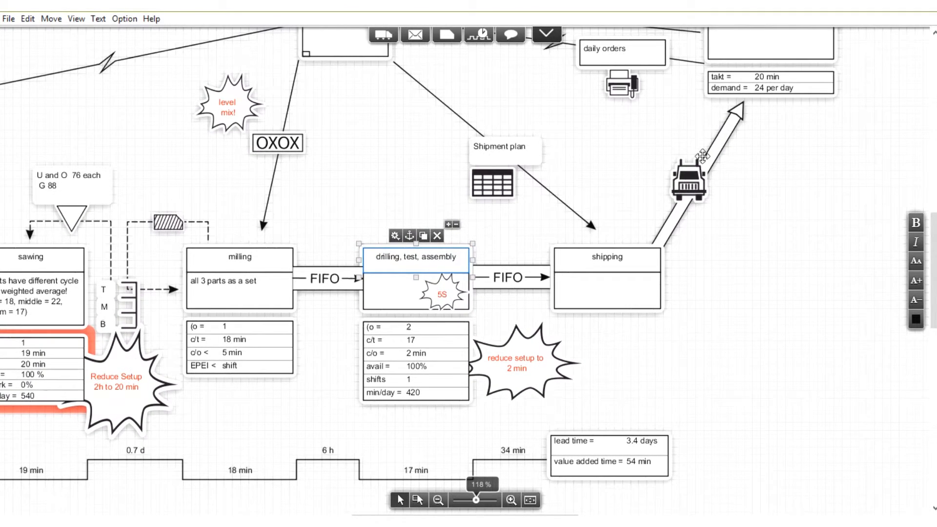
mouse_move(771, 103)
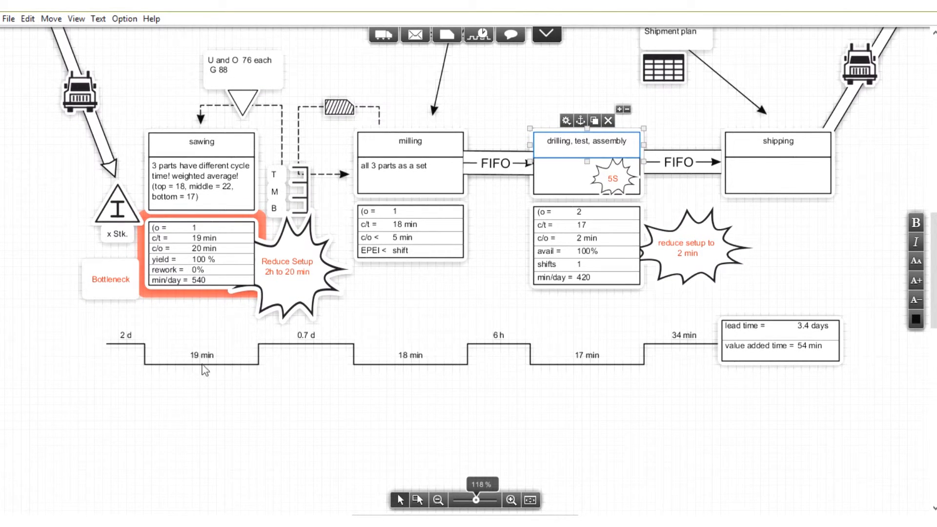
mouse_move(303, 390)
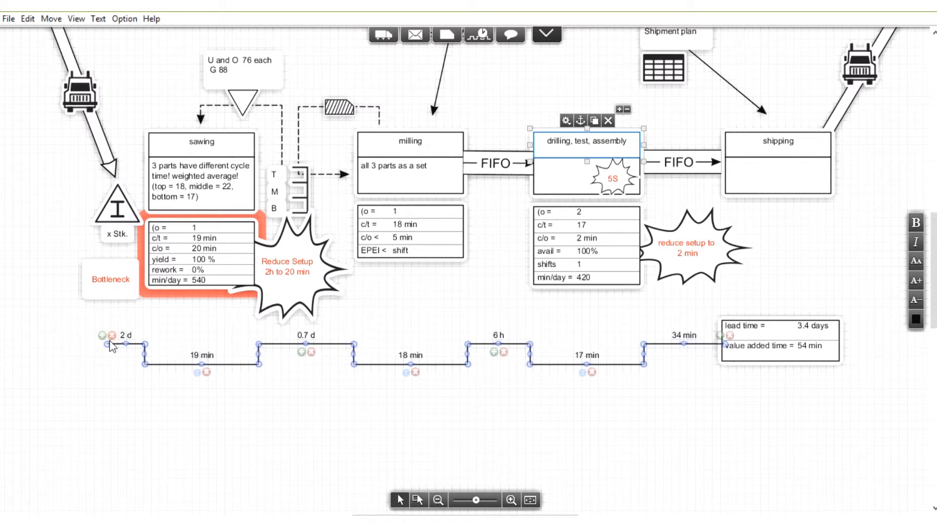
mouse_move(124, 342)
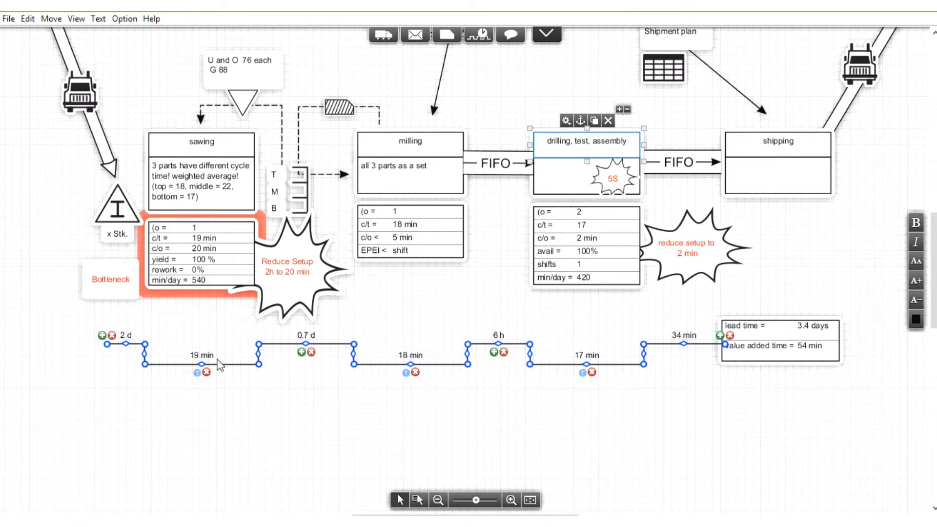
left_click(323, 338)
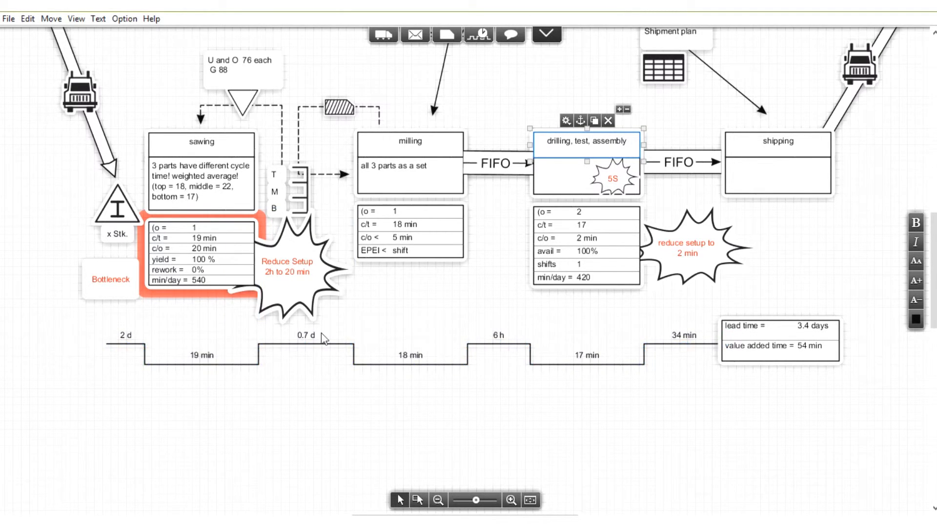
left_click(310, 342)
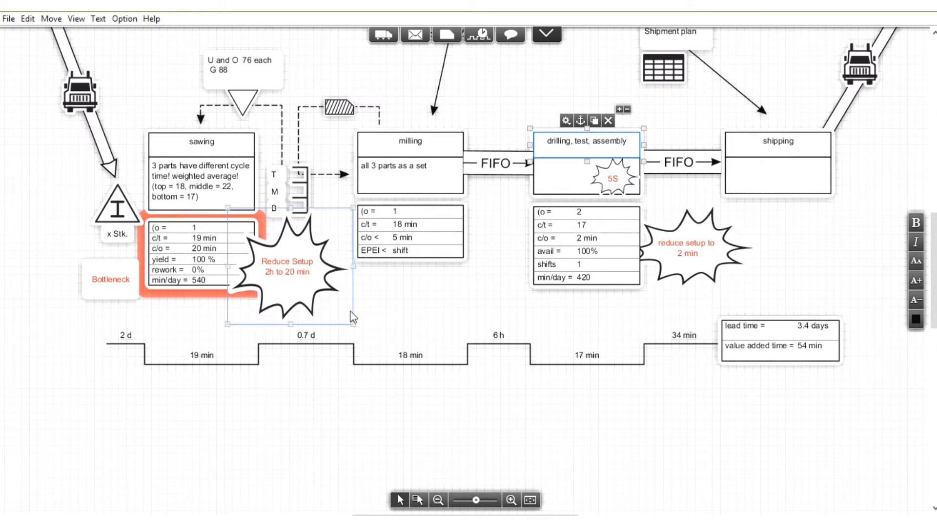
left_click(428, 364)
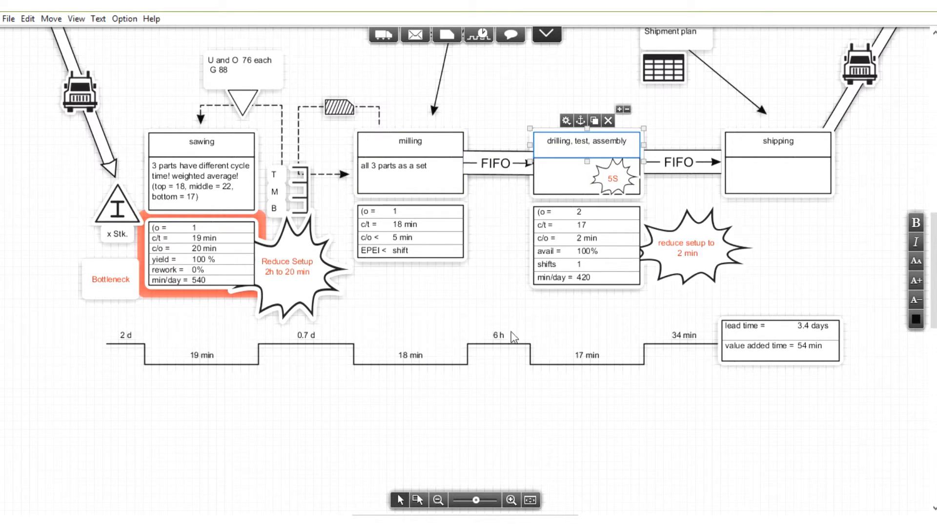
left_click(587, 343)
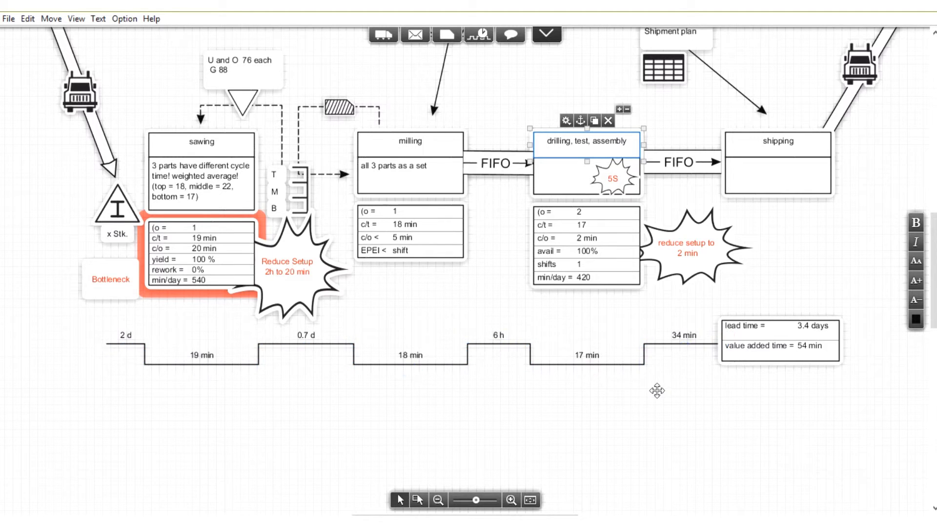
mouse_move(609, 343)
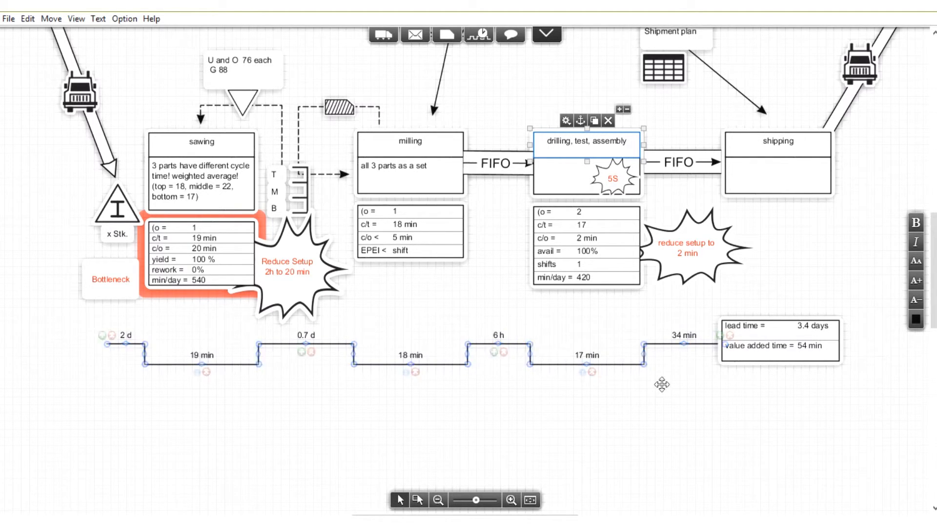
left_click(687, 245)
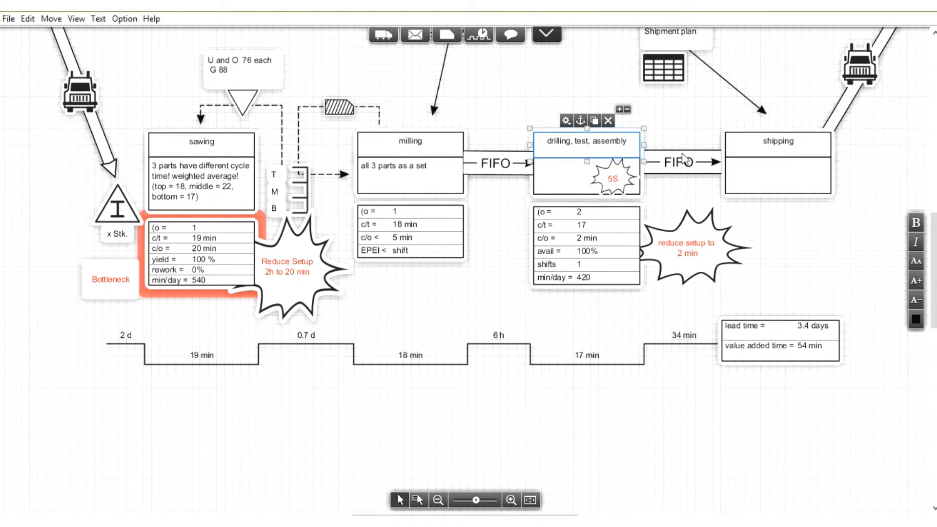
mouse_move(793, 166)
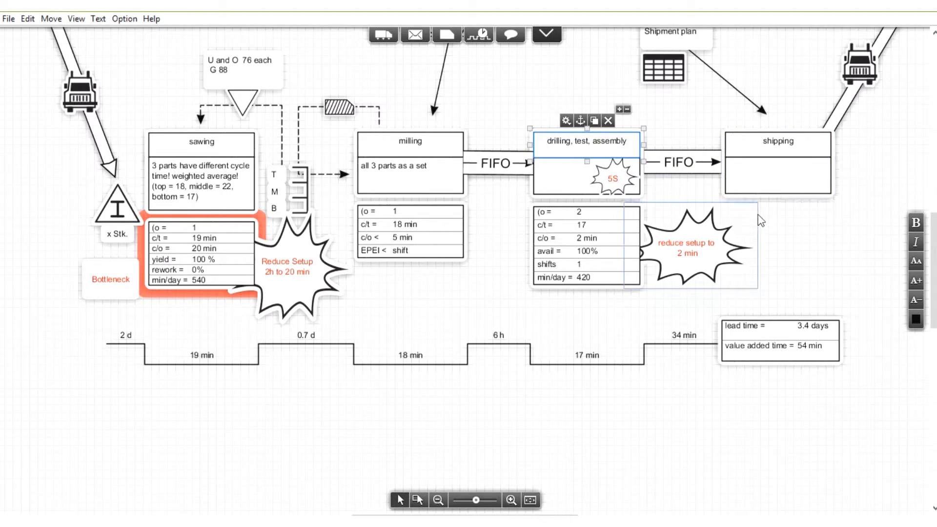
left_click(779, 336)
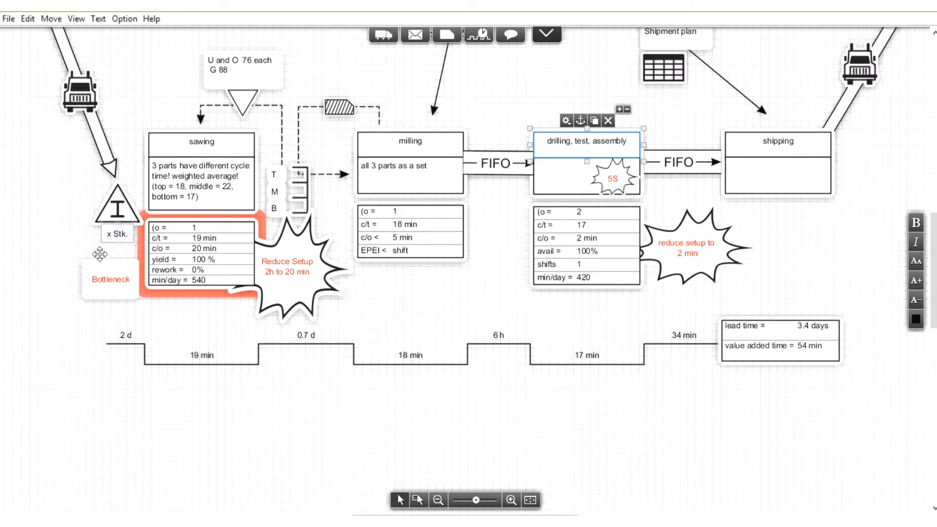
mouse_move(796, 294)
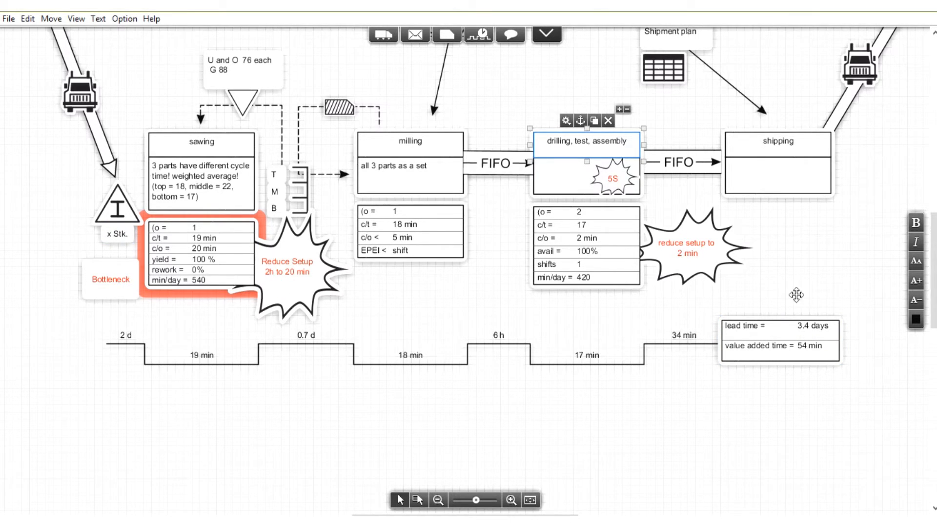
mouse_move(813, 300)
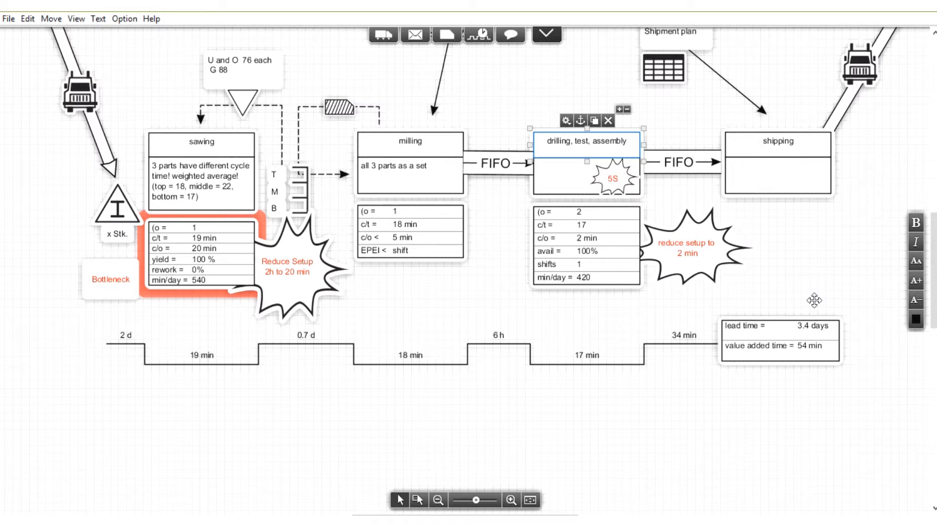
mouse_move(825, 299)
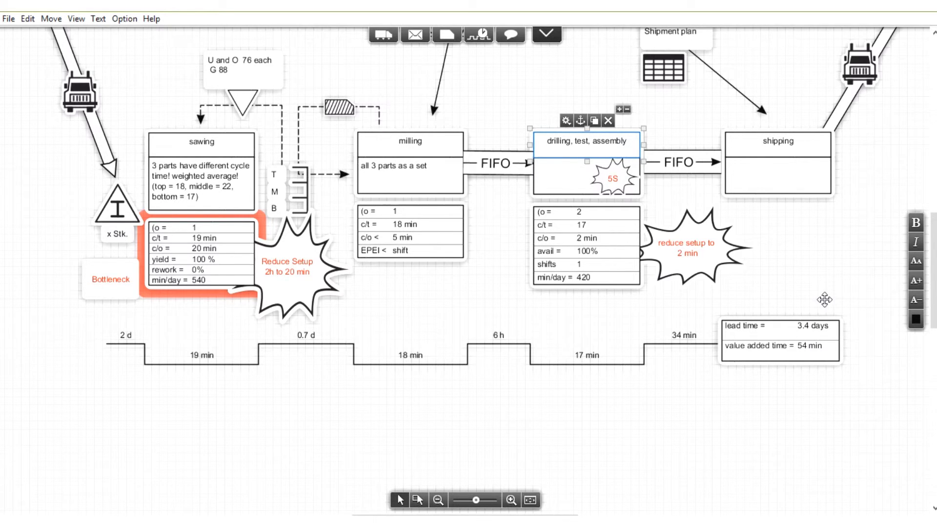
mouse_move(613, 388)
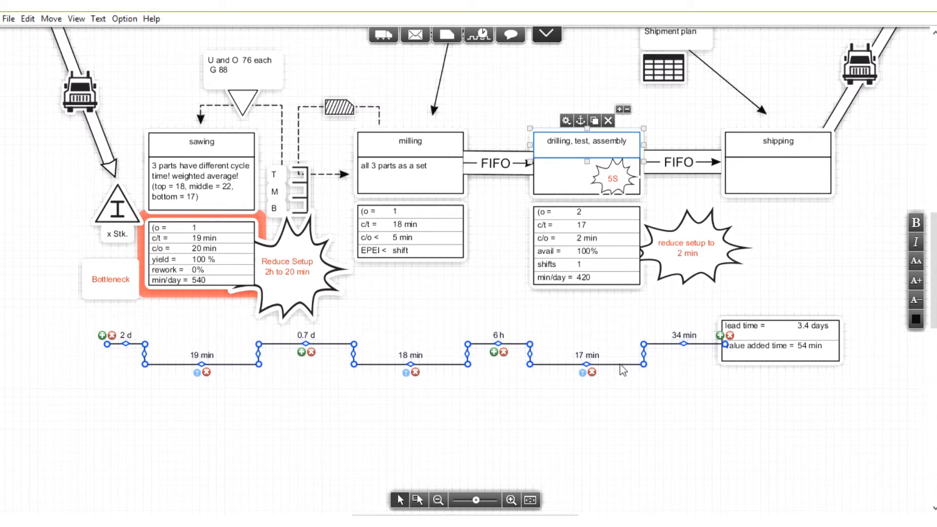
mouse_move(627, 367)
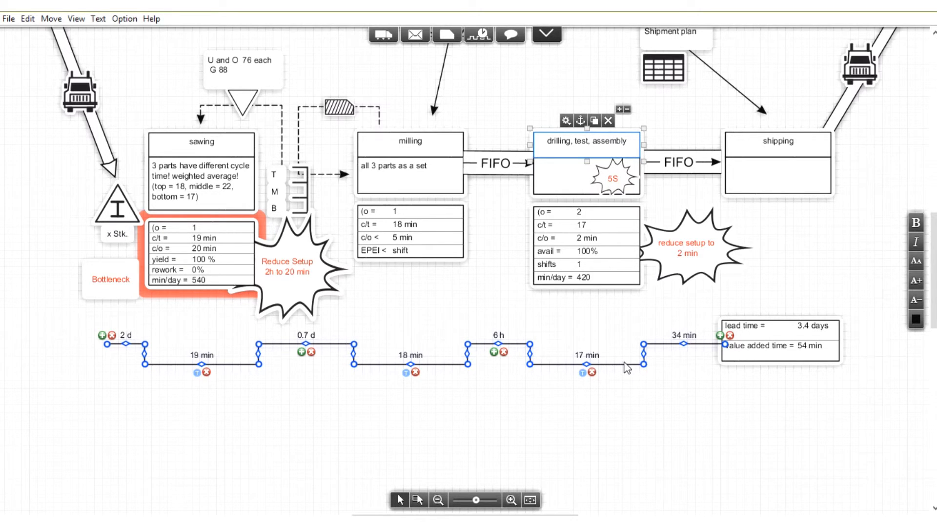
left_click(777, 336)
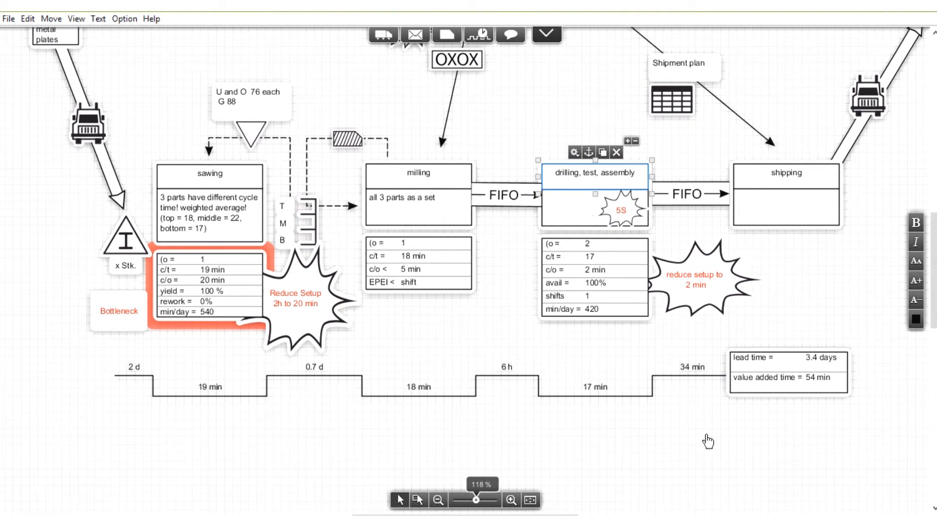
mouse_move(707, 425)
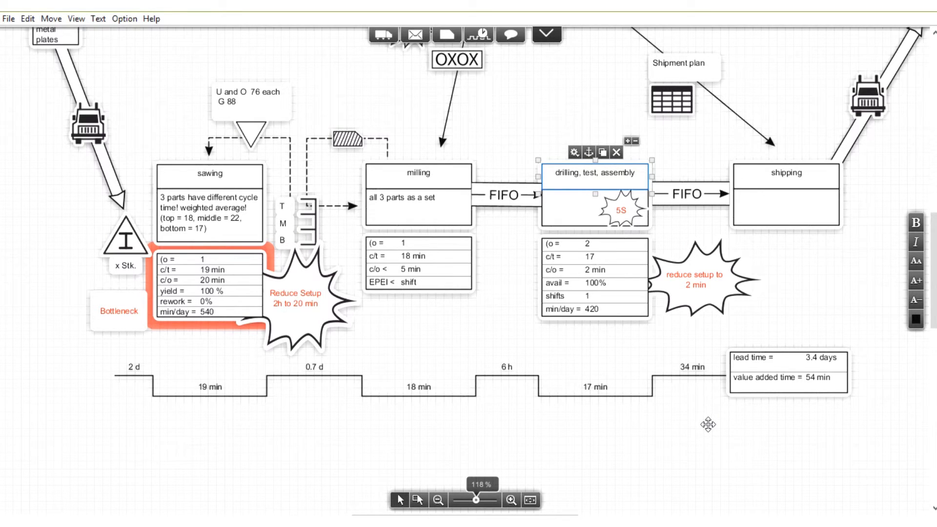
mouse_move(697, 427)
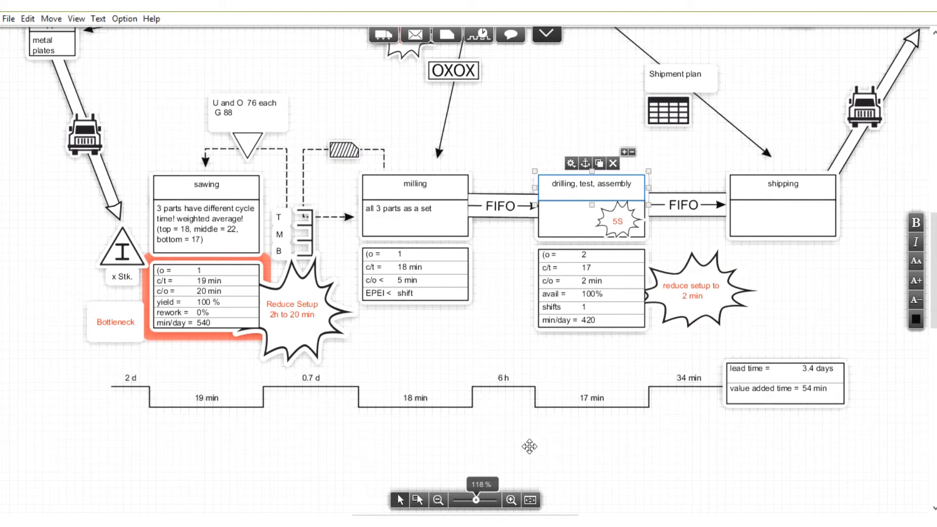
mouse_move(709, 406)
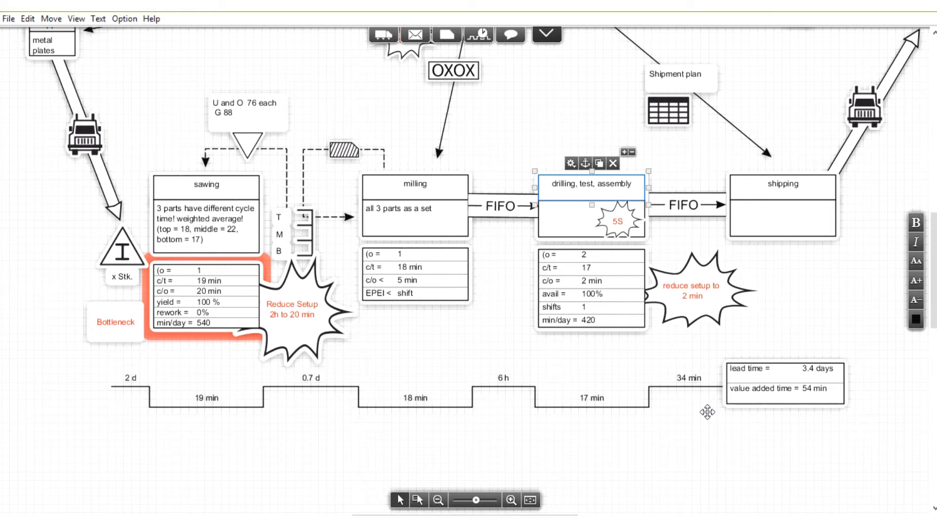
mouse_move(684, 426)
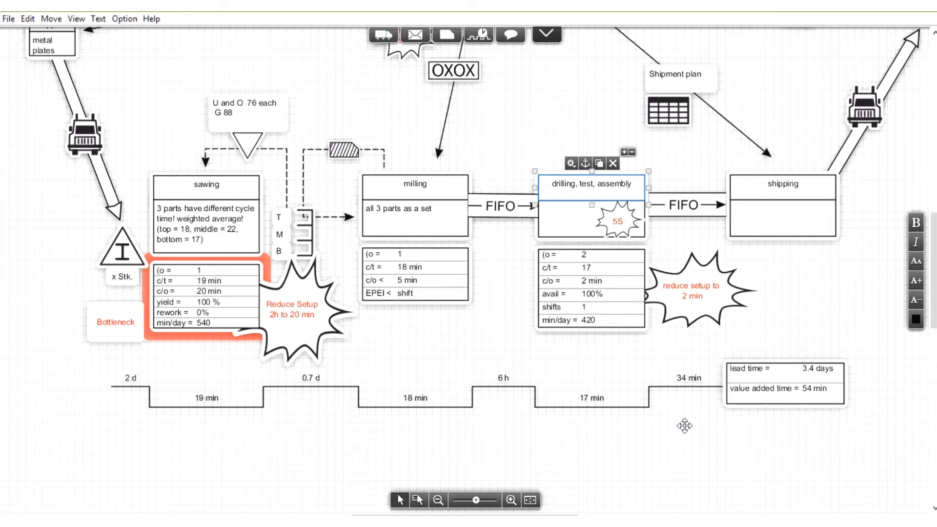
mouse_move(691, 421)
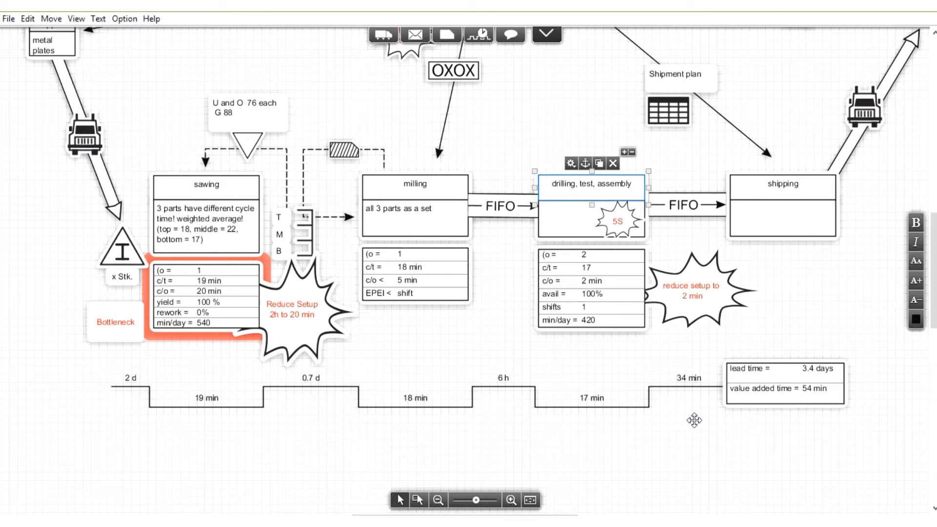
Step: Zoom out until the entire map from supplier to customer fits on screen
left_click(690, 293)
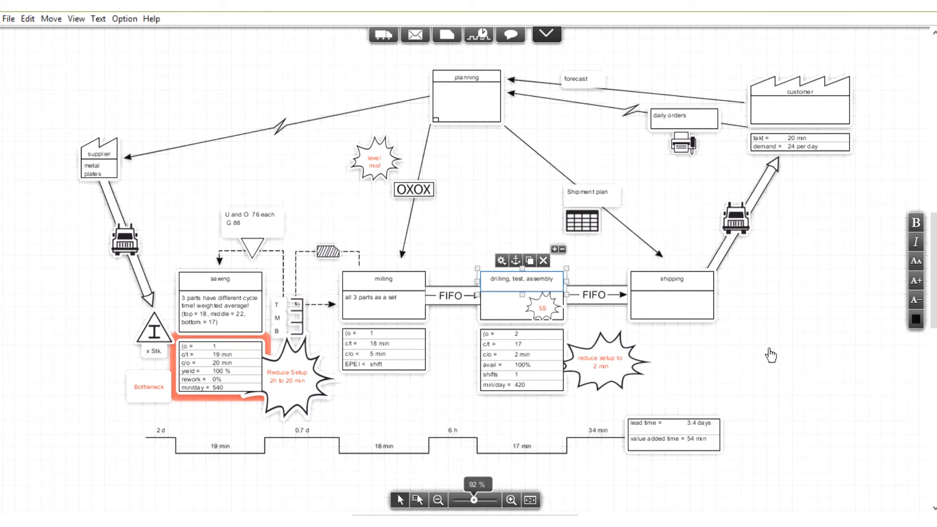
mouse_move(773, 348)
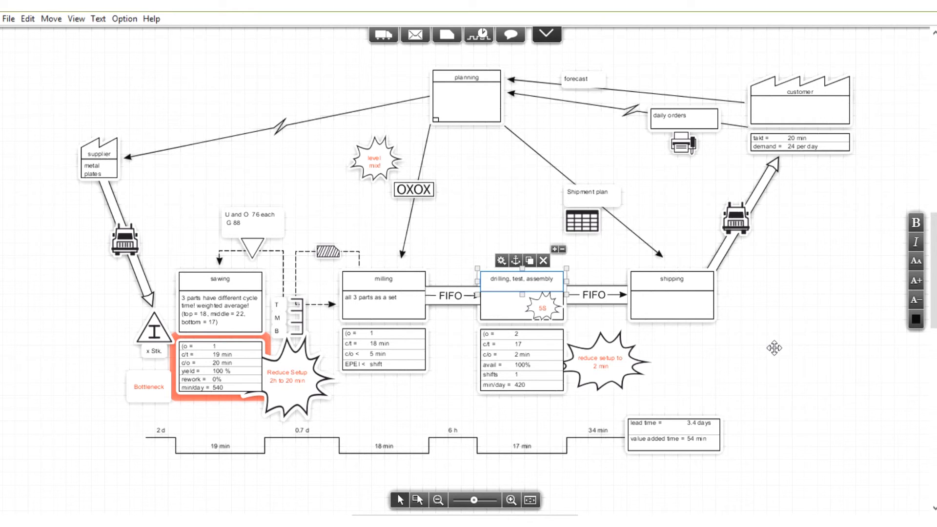
mouse_move(605, 273)
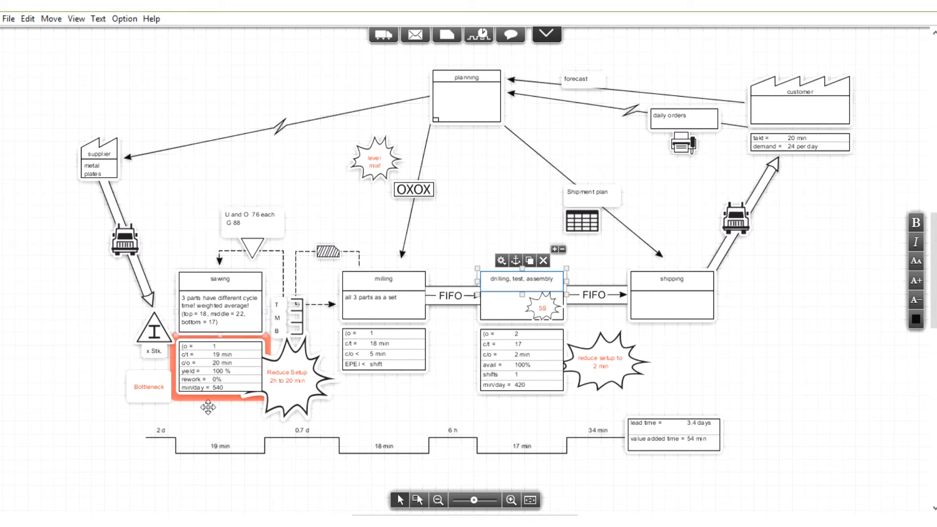
mouse_move(226, 413)
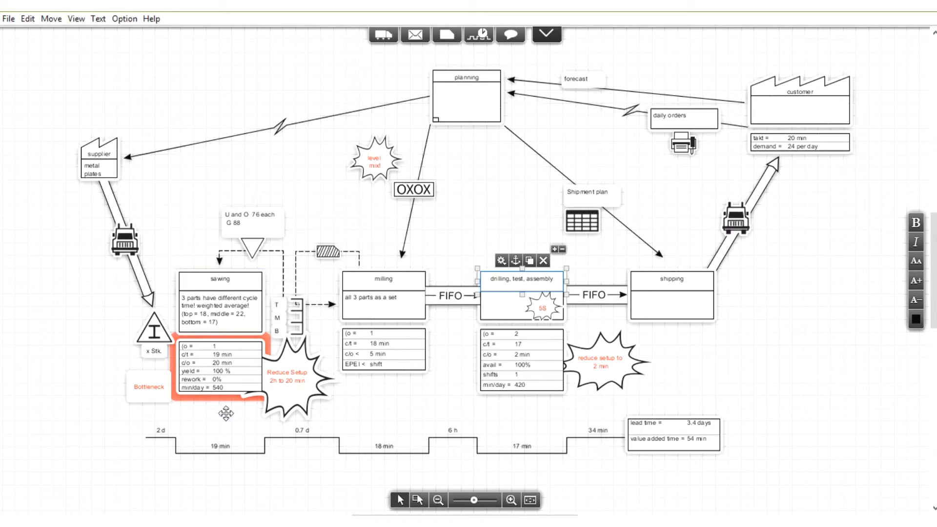
mouse_move(233, 445)
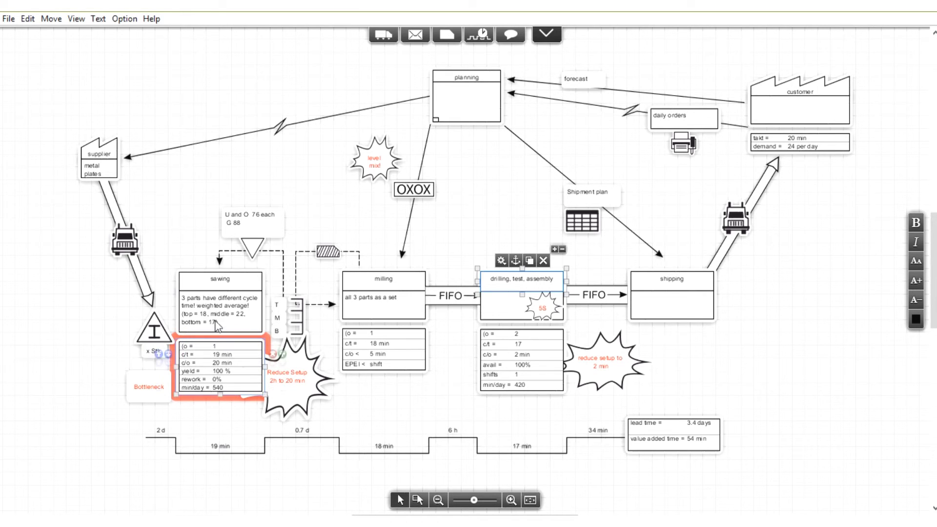
left_click(220, 279)
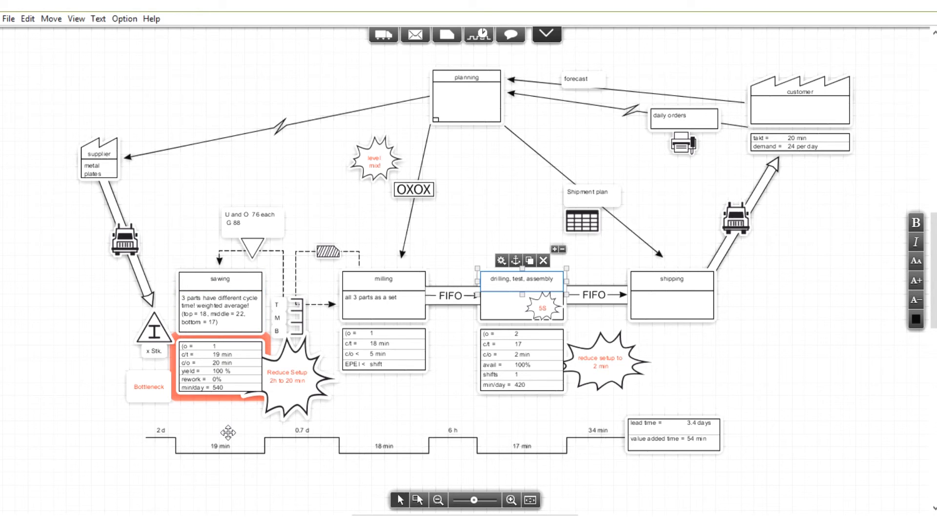
mouse_move(234, 329)
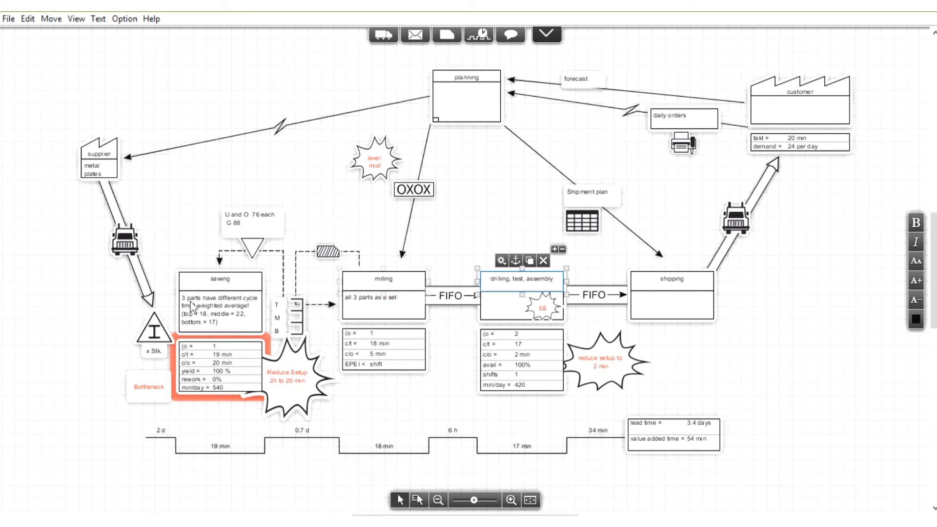
mouse_move(259, 289)
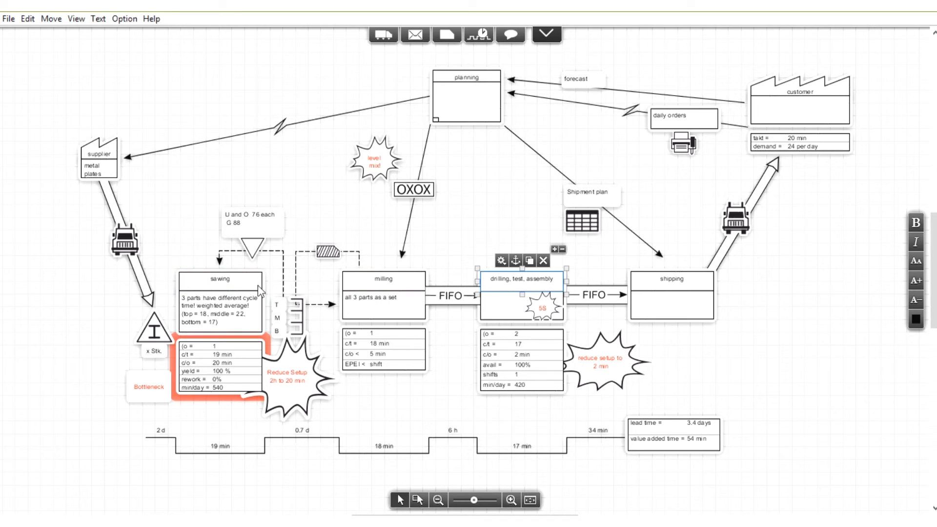
mouse_move(199, 250)
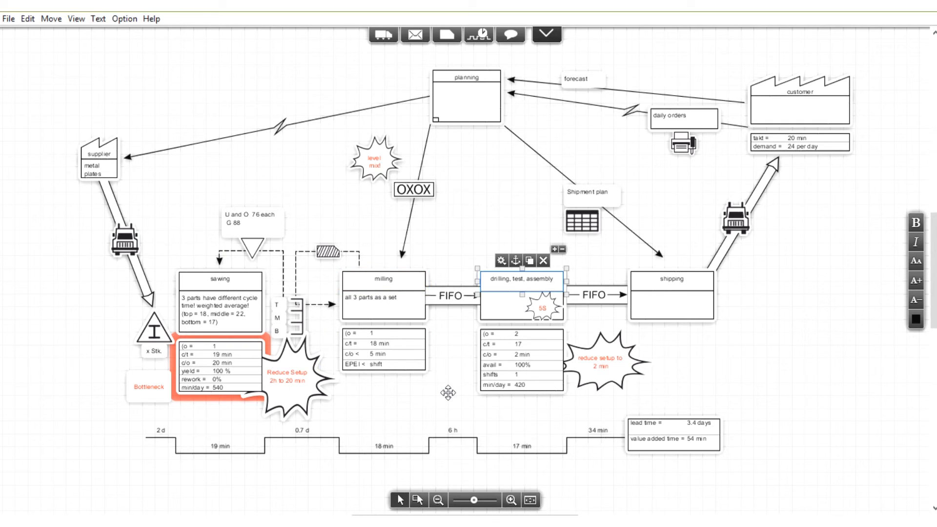
mouse_move(448, 403)
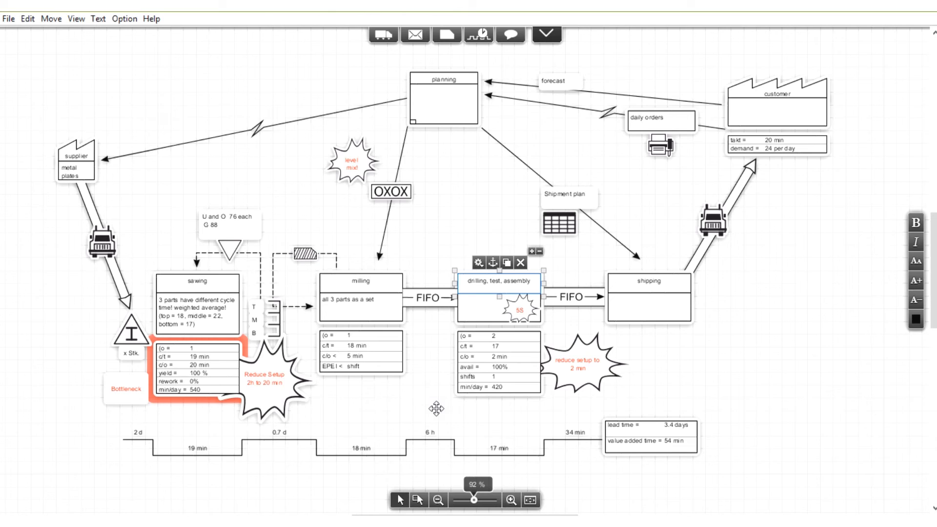
mouse_move(749, 335)
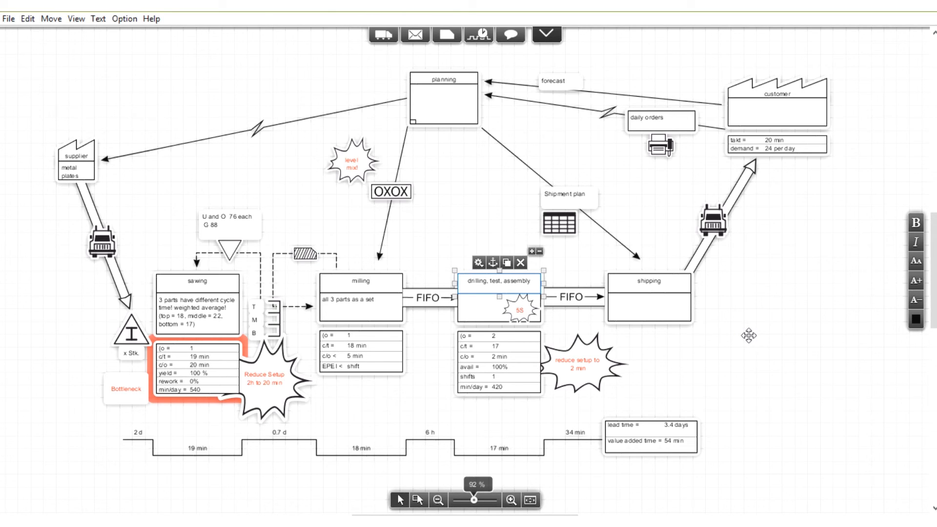
mouse_move(804, 200)
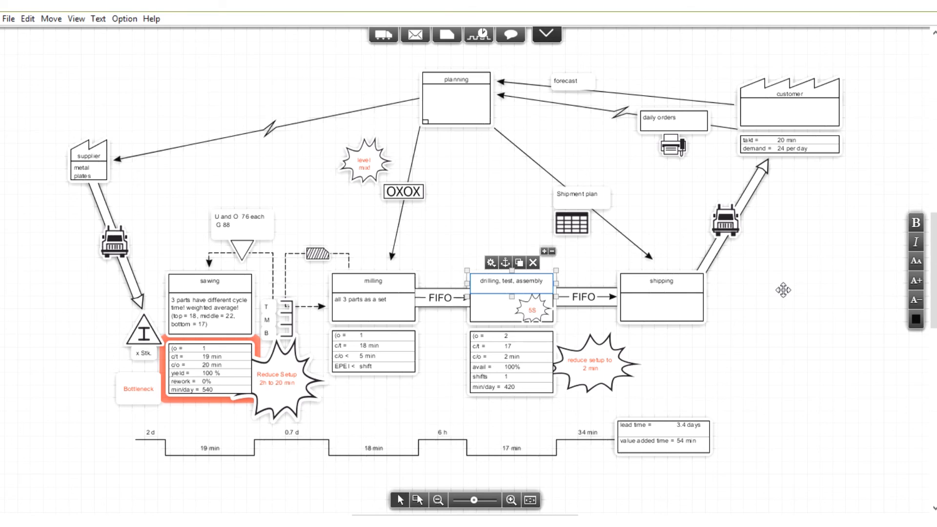
mouse_move(781, 294)
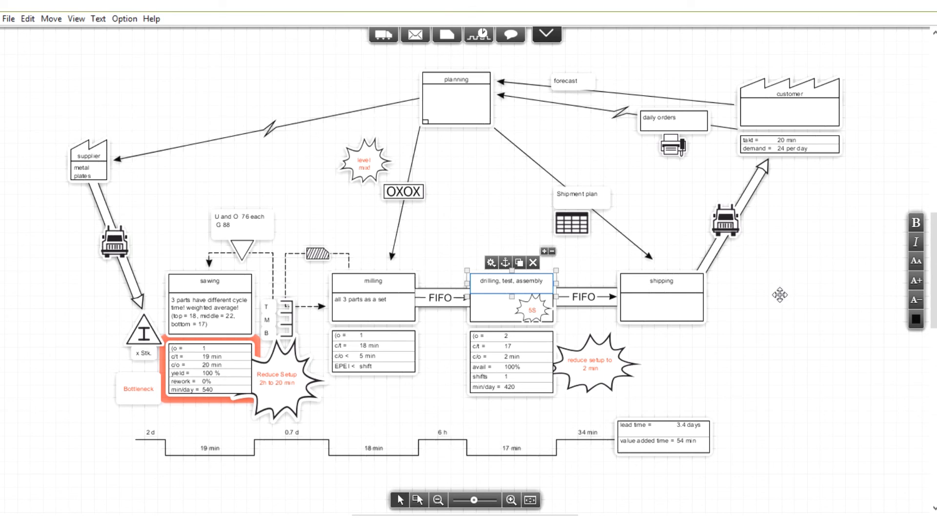